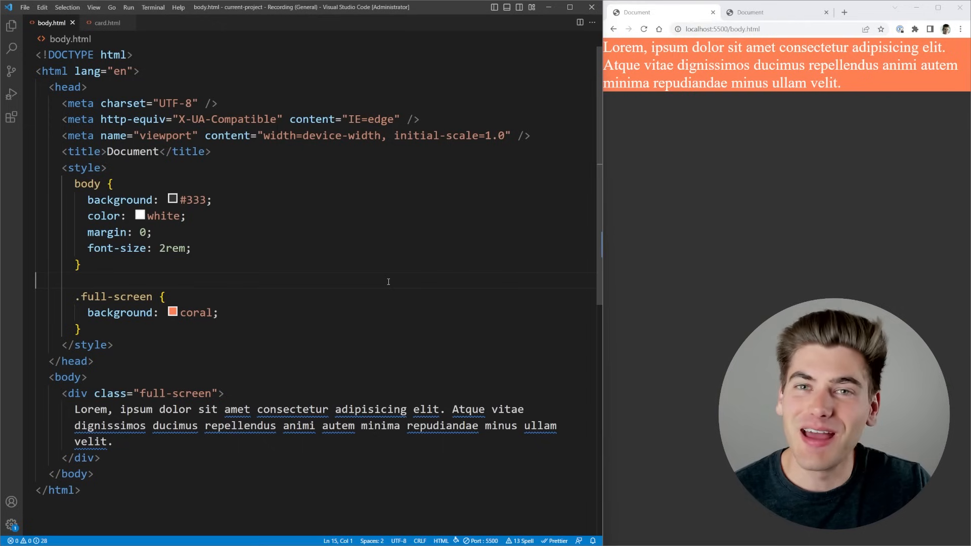
Add height: 100% to the .full-screen rule and save the file.
click(774, 11)
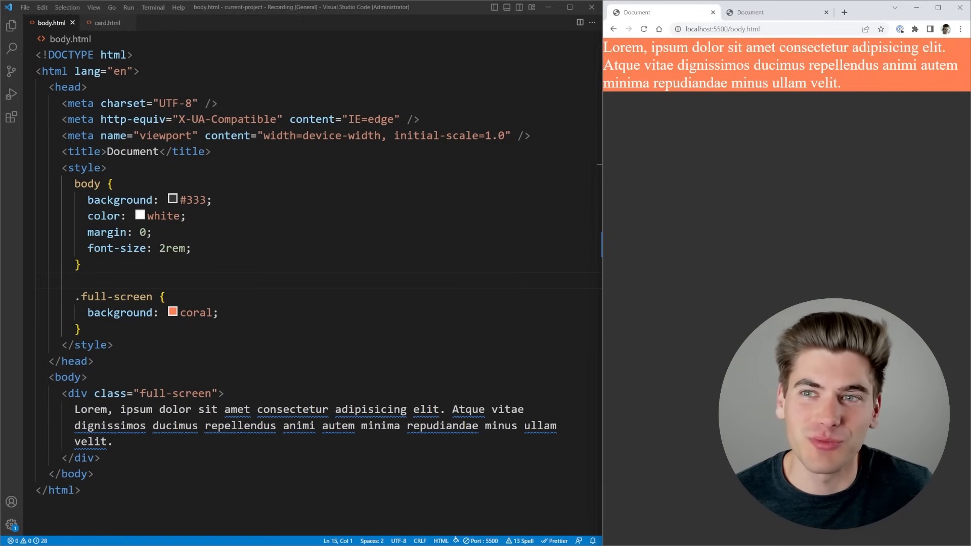
mouse_move(695, 158)
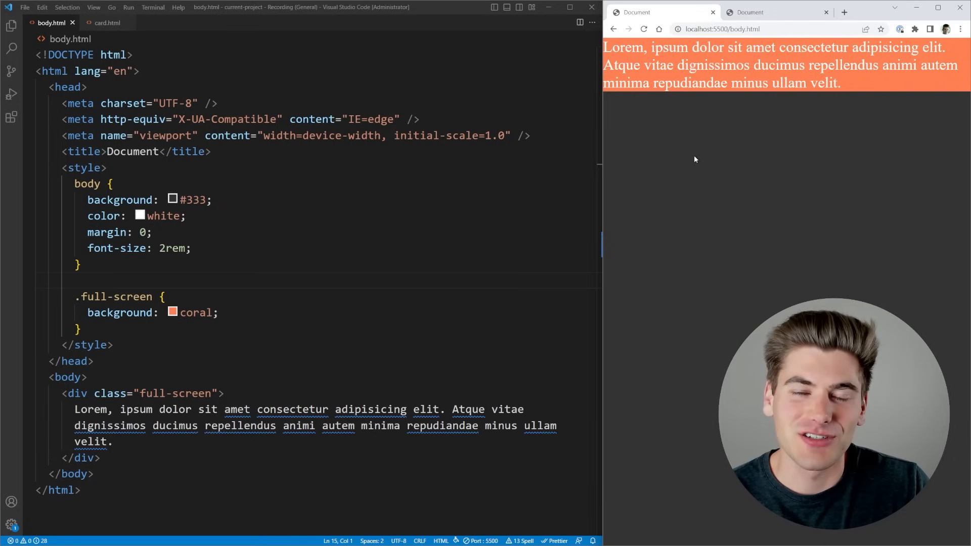
mouse_move(680, 152)
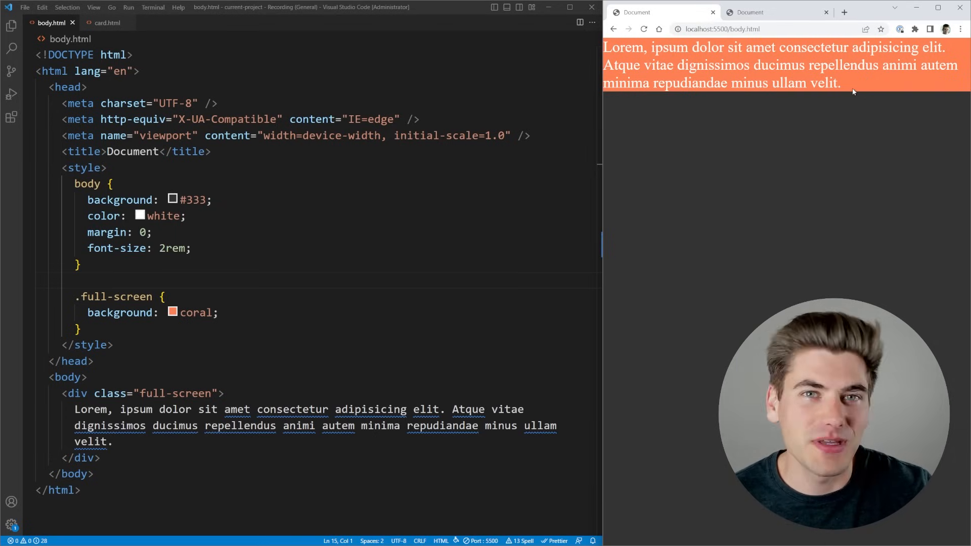
scroll(down, 3)
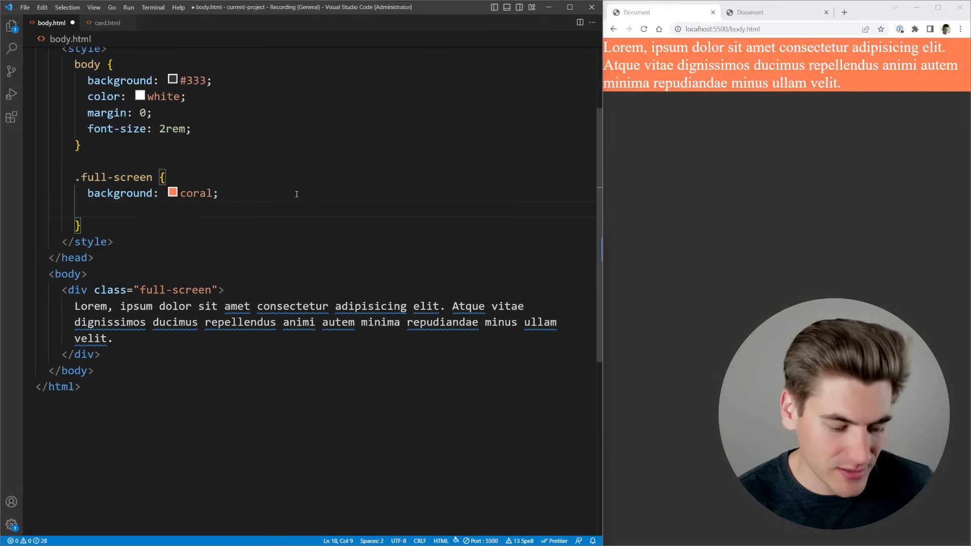
text(height: 100%;)
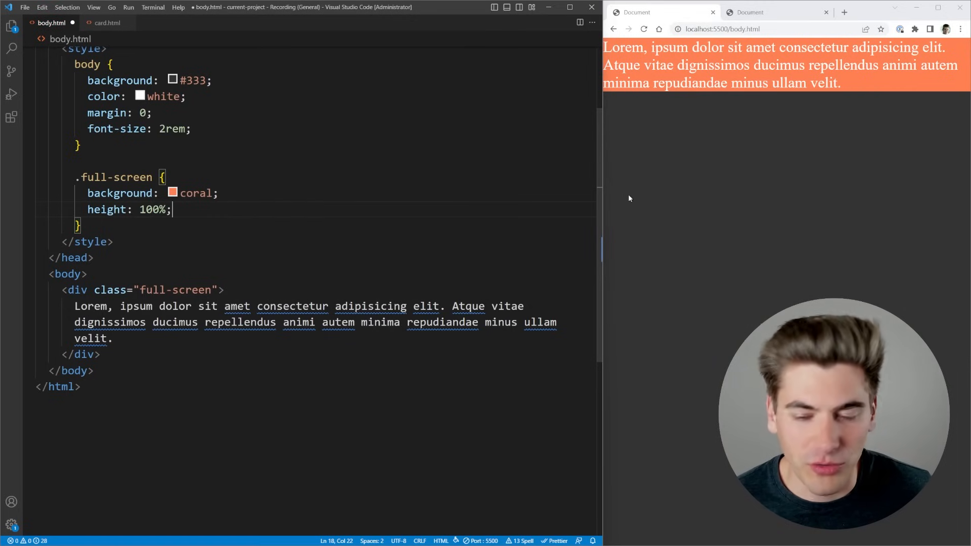
mouse_move(893, 133)
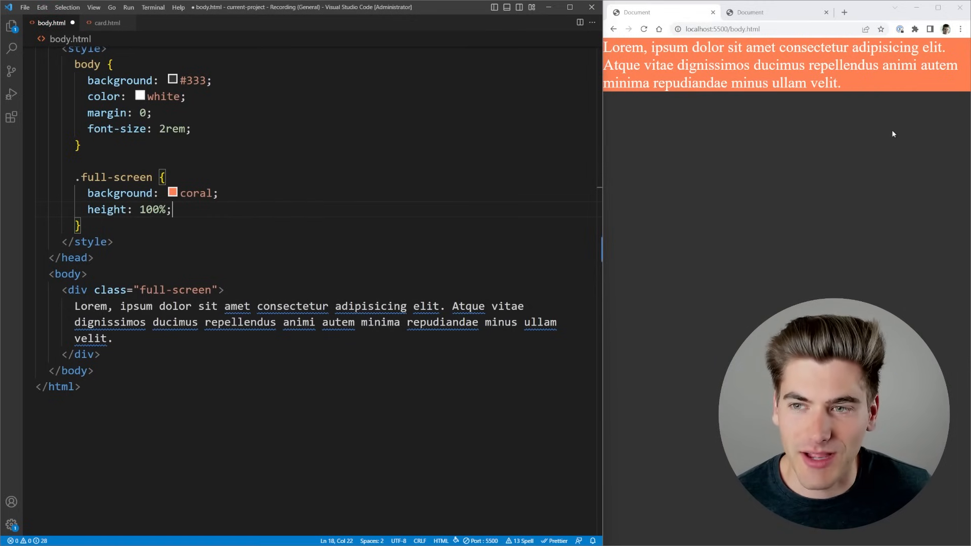
scroll(up, 3)
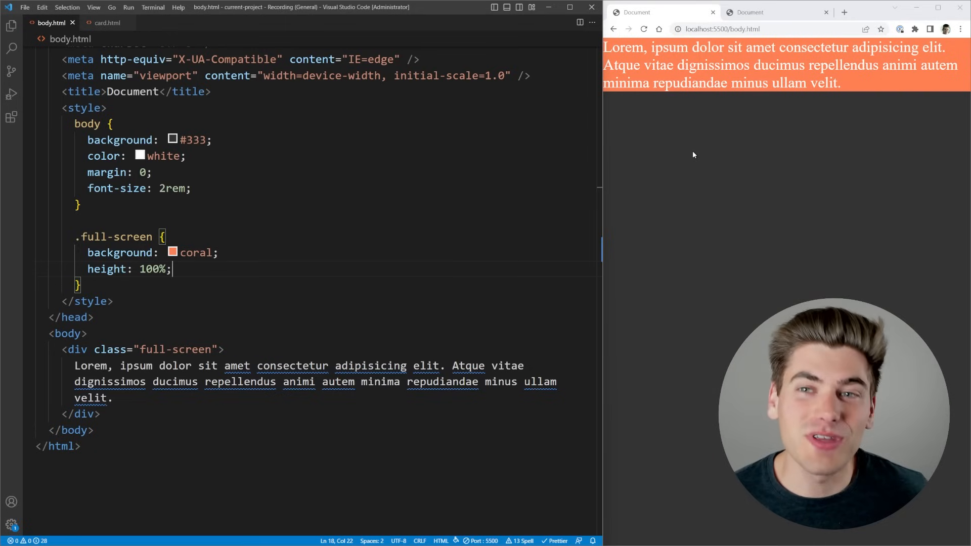
mouse_move(475, 163)
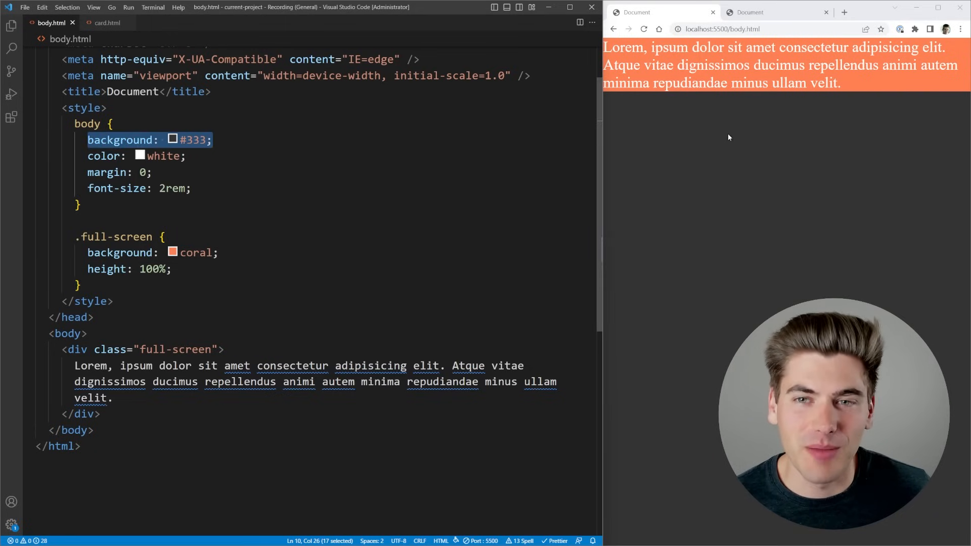
mouse_move(850, 171)
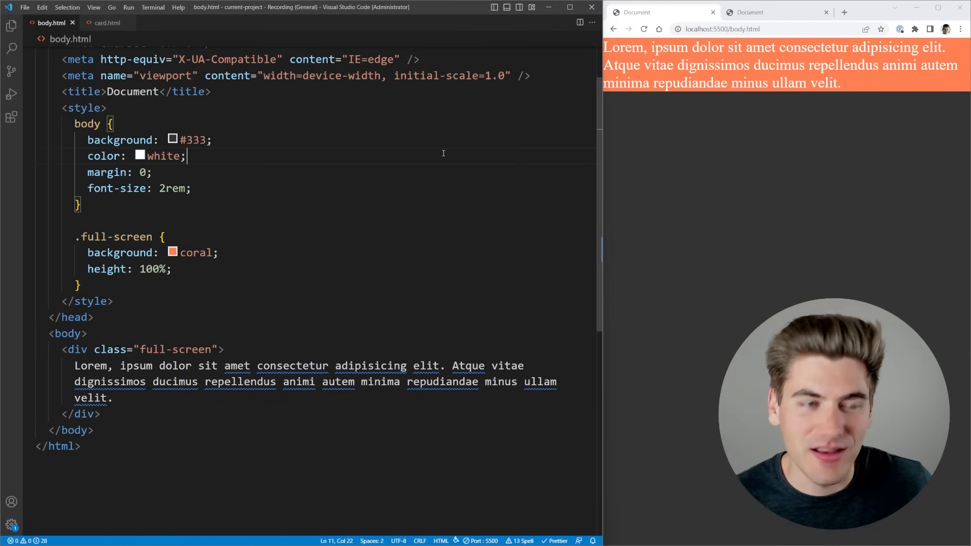
right_click(684, 72)
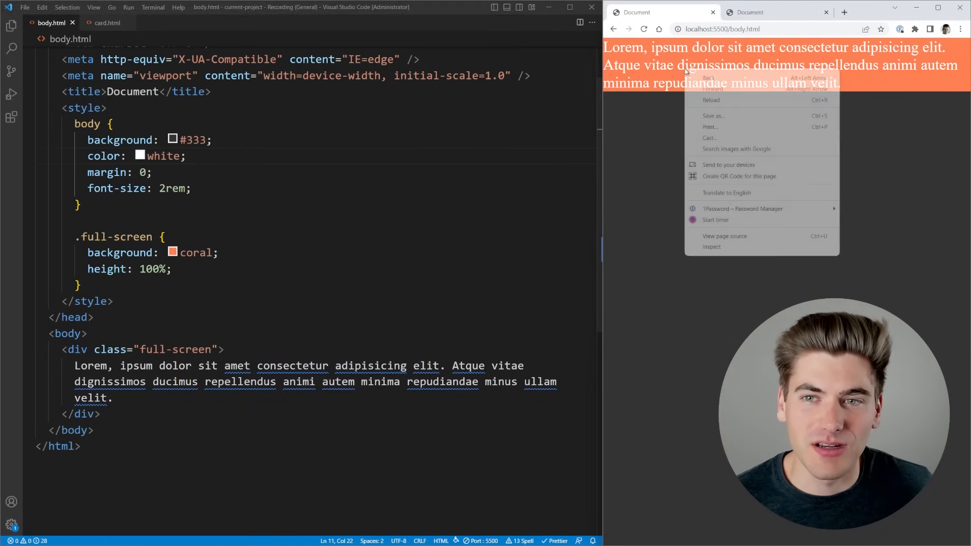
click(712, 246)
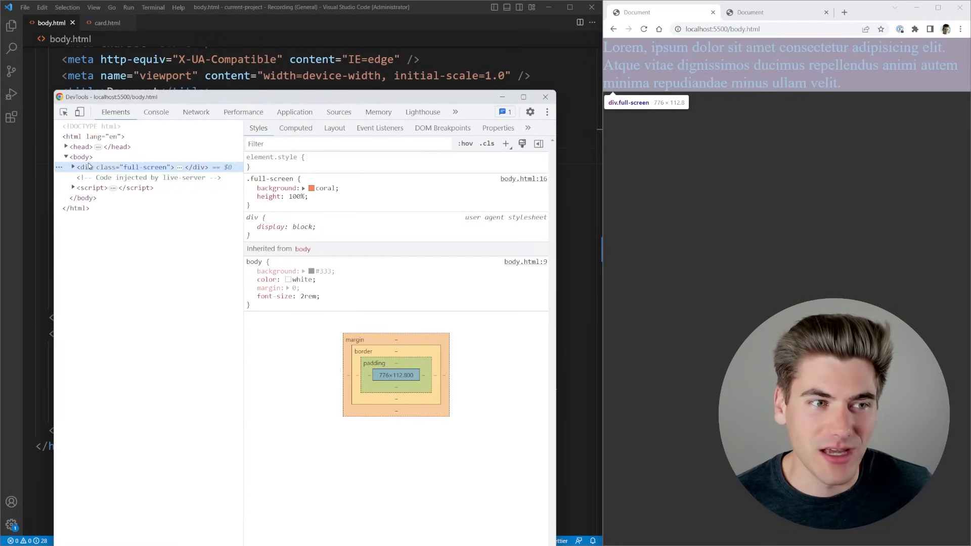
click(82, 198)
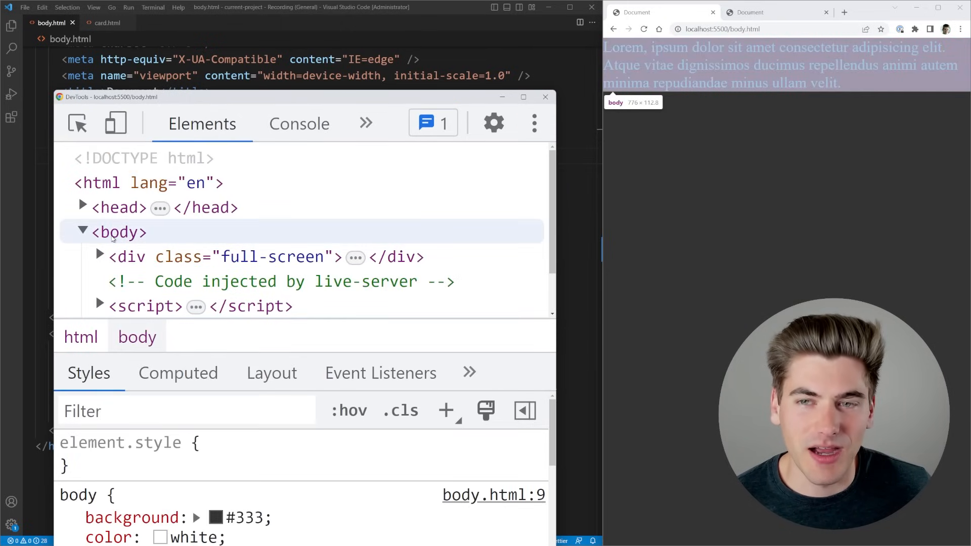
mouse_move(216, 234)
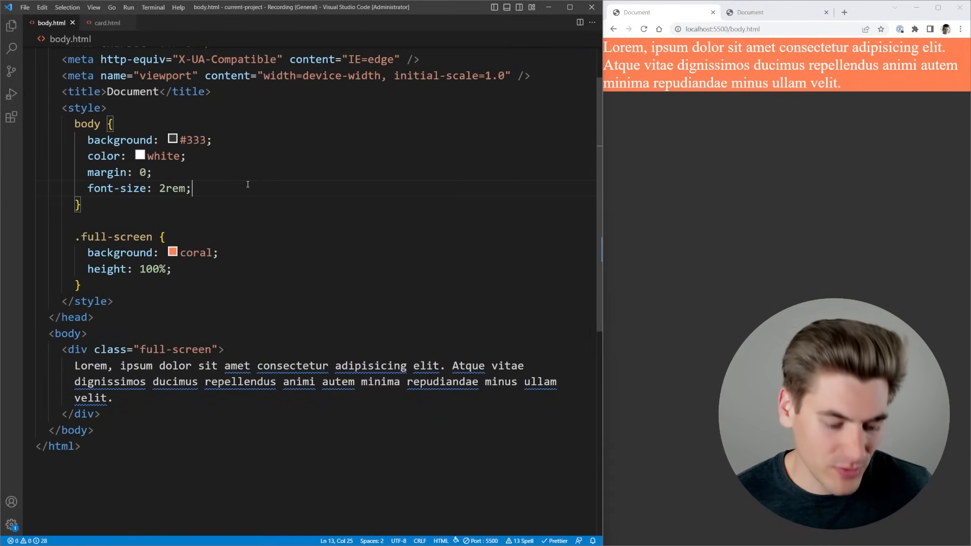
Add border: 10px solid blue and height: 400px to the body rule.
text(border: 1)
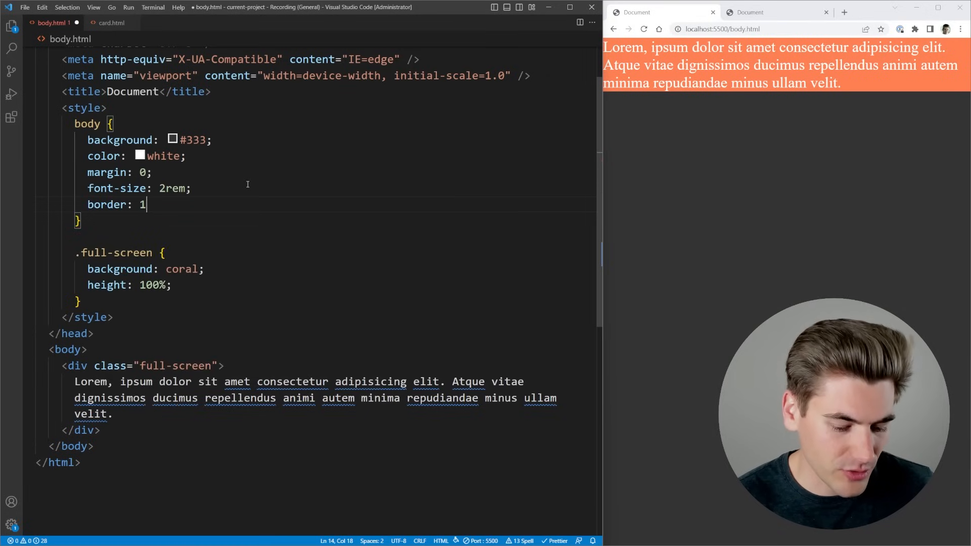
text(0px solid red;)
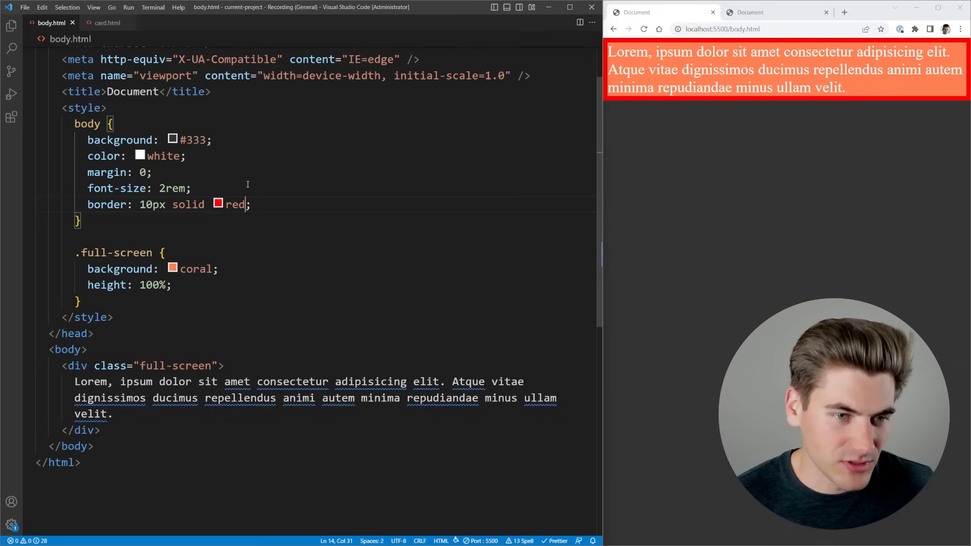
text(blue)
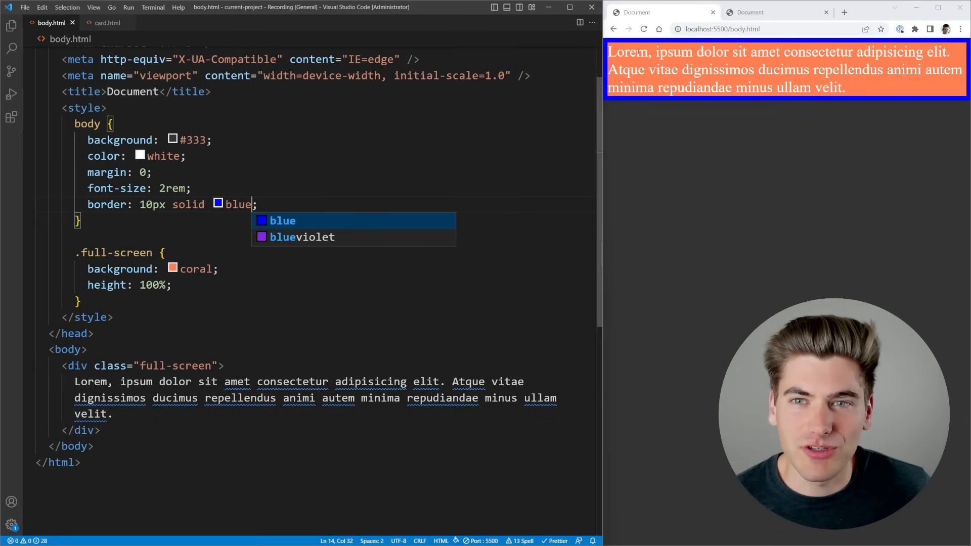
mouse_move(836, 114)
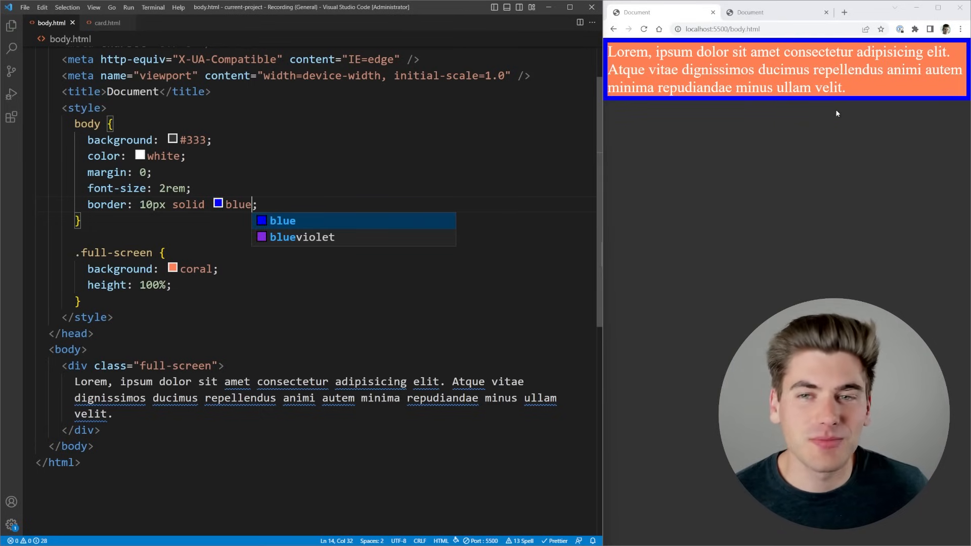
mouse_move(571, 174)
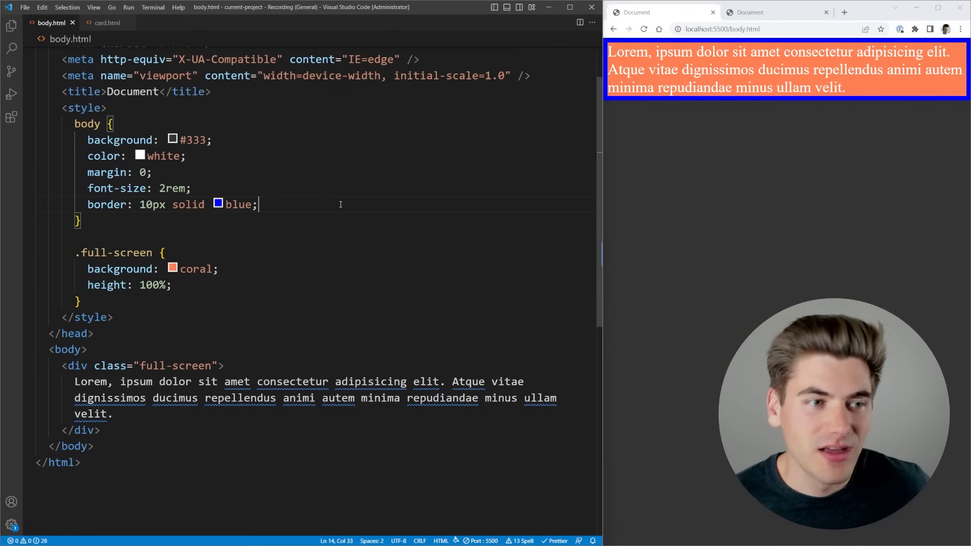
text(height:)
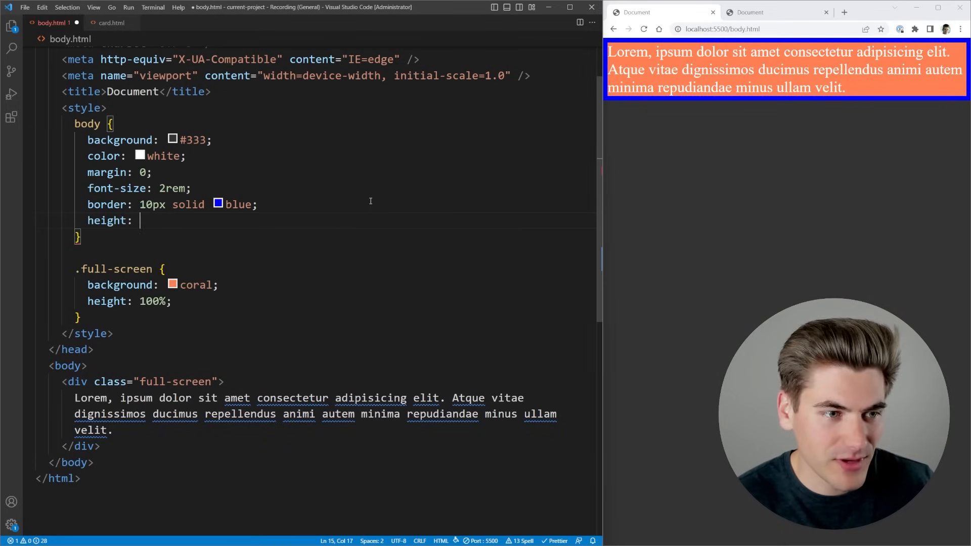
text(400px;)
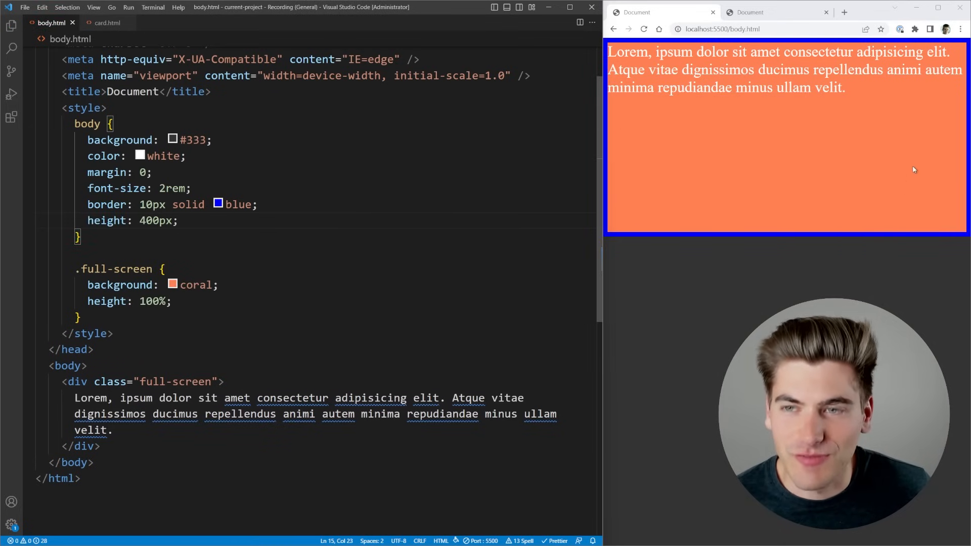
mouse_move(695, 132)
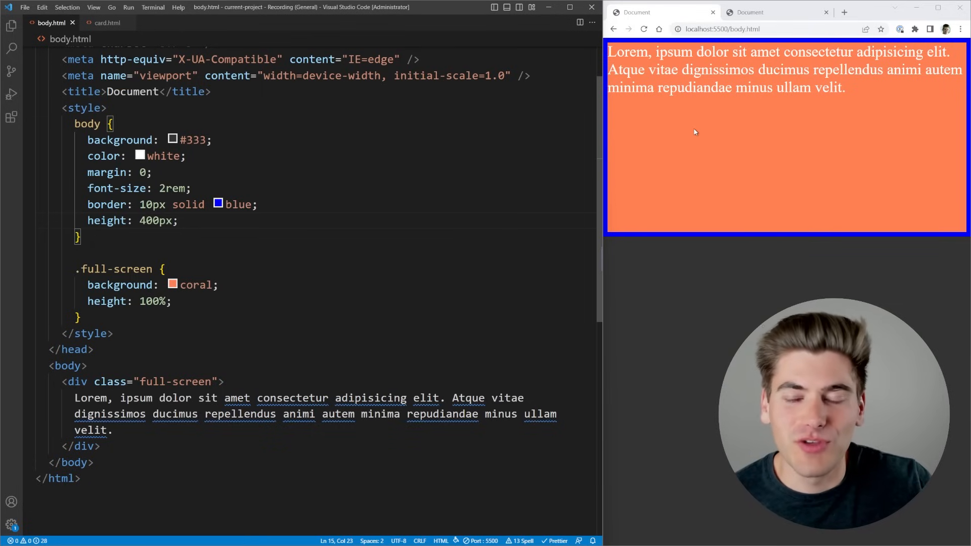
mouse_move(685, 132)
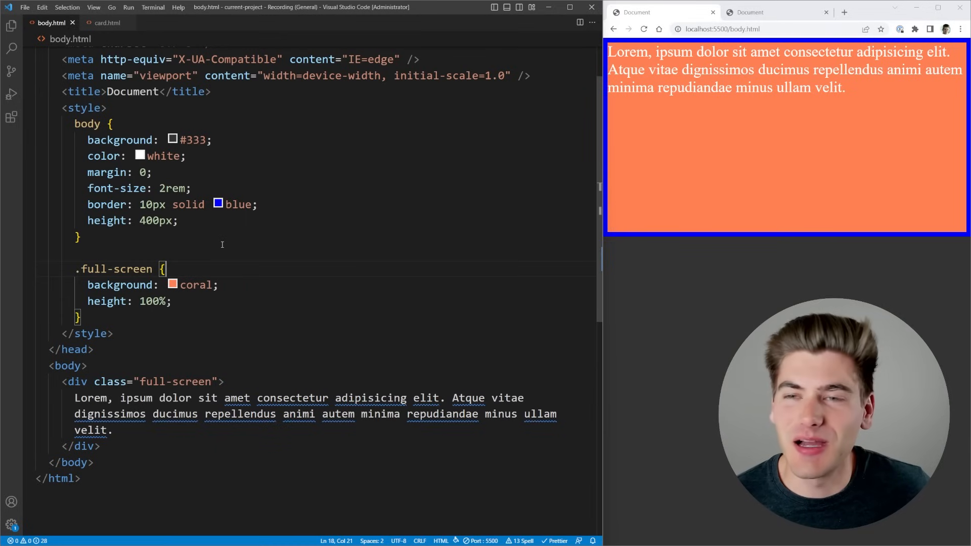
Delete the body's height: 400px declaration, keeping the blue border.
click(180, 221)
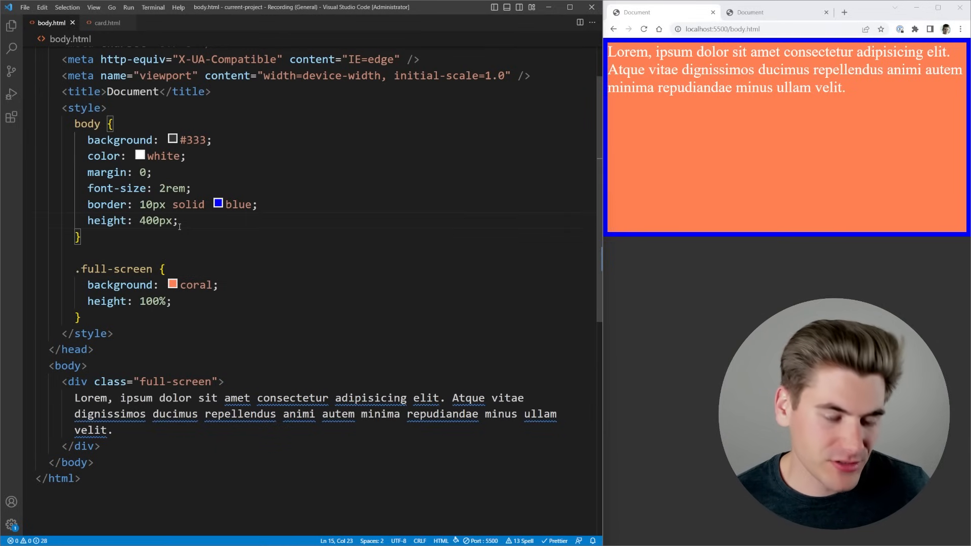
key(Backspace)
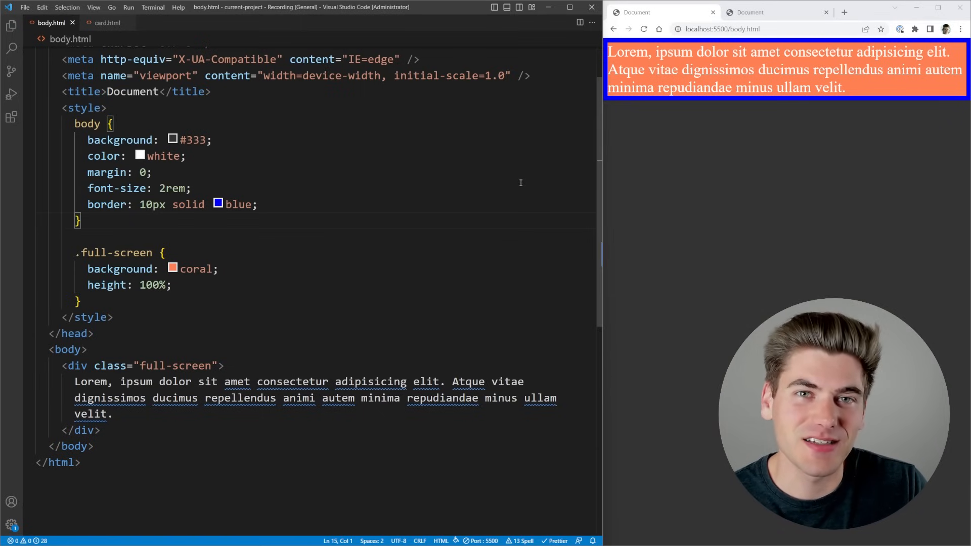
click(192, 188)
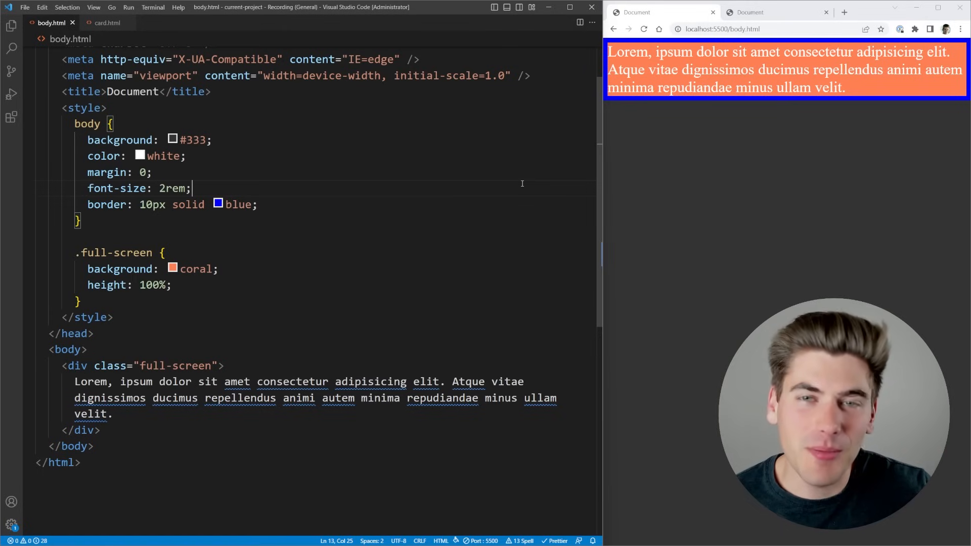
mouse_move(259, 301)
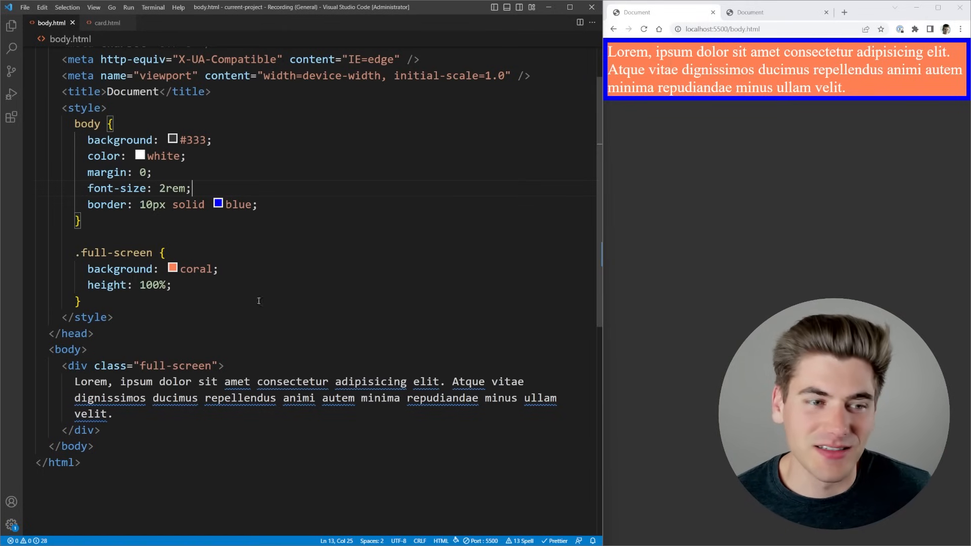
Append the filler characters 'as' after the Lorem text in the full-screen div.
text(asdf asd fasd fasd fasd fa sdf)
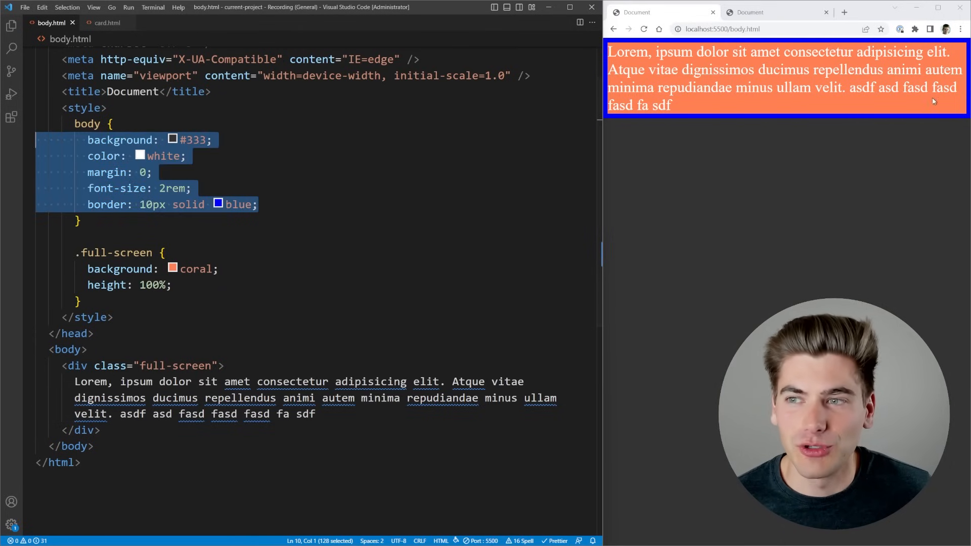
click(130, 284)
text(vh)
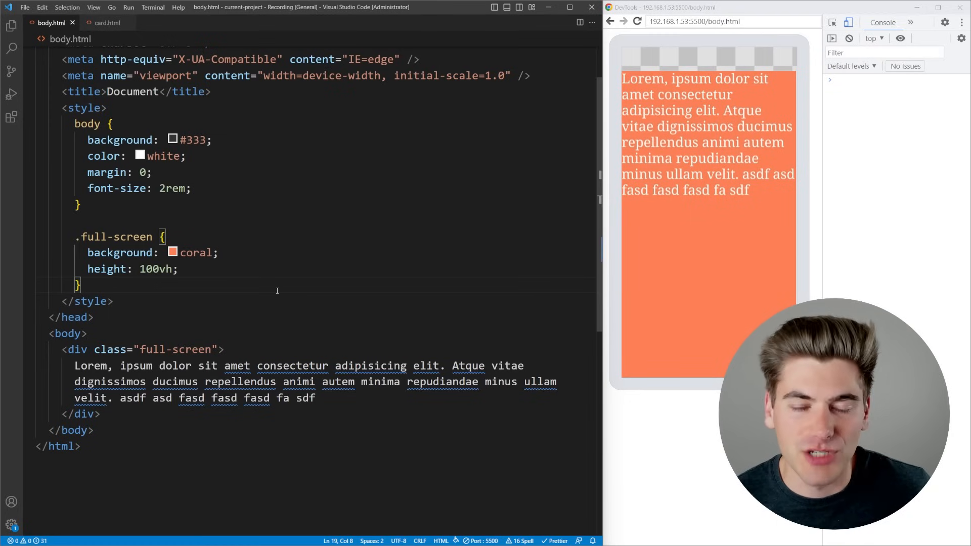
Set the .full-screen background to linear-gradient(to bottom, coral 90%, black 90%) and edit the height value.
text(linear-gradient(to bottom, coral 90%, black 90%);)
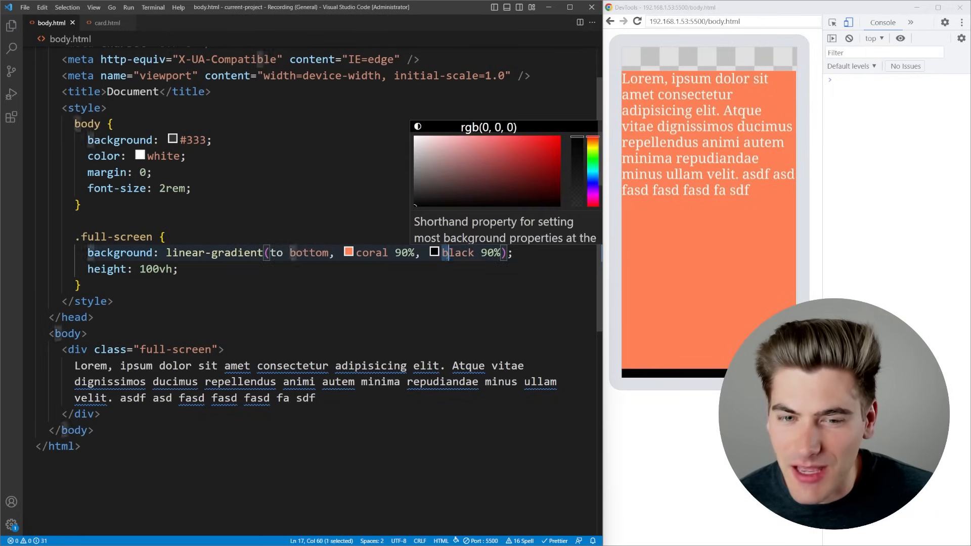
click(496, 285)
text(d)
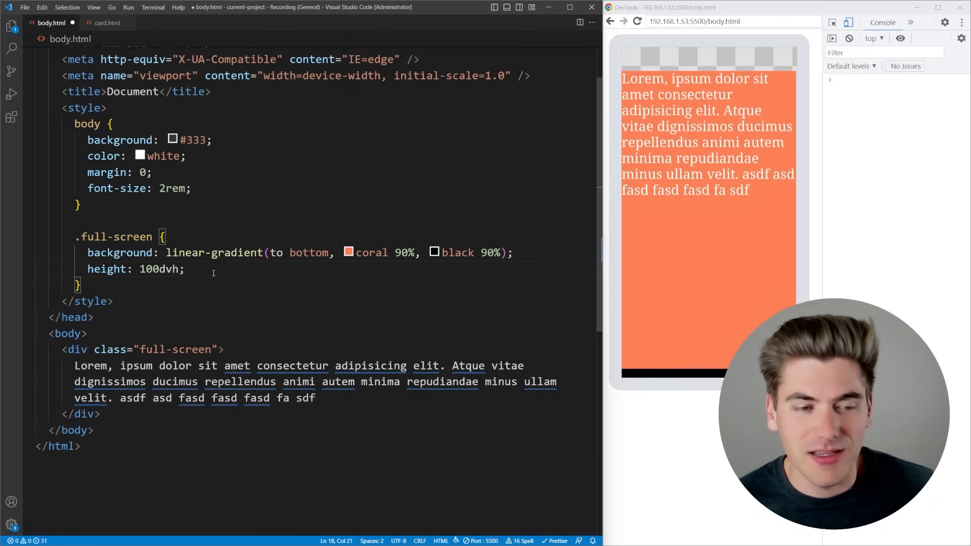
Save the stylesheet, scroll the emulated phone page to test 100dvh, and select the height number.
key(ctrl+s)
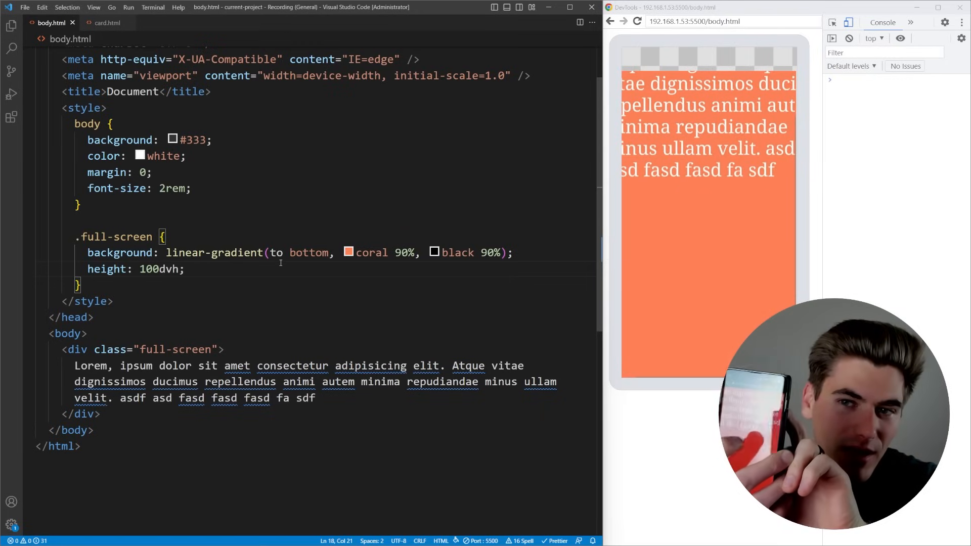
scroll(down, 3)
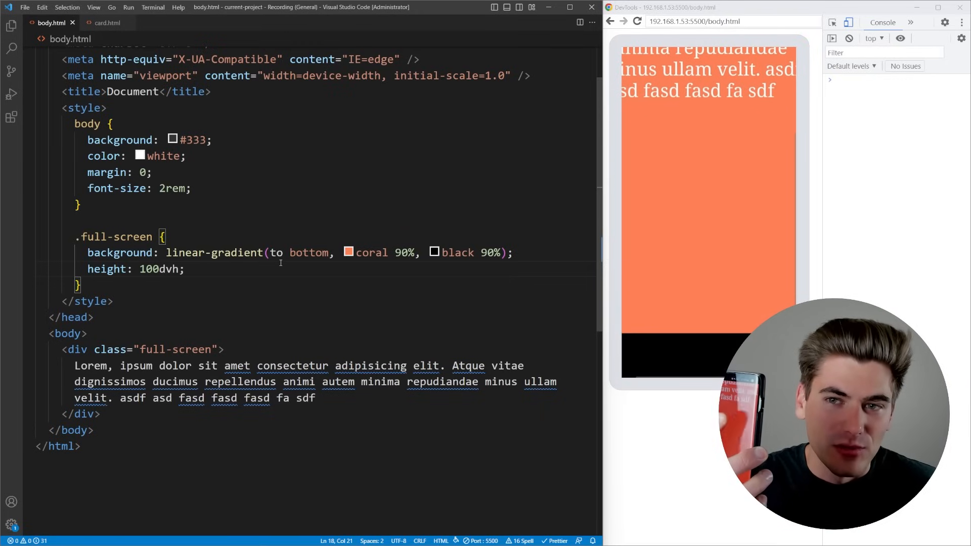
scroll(up, 3)
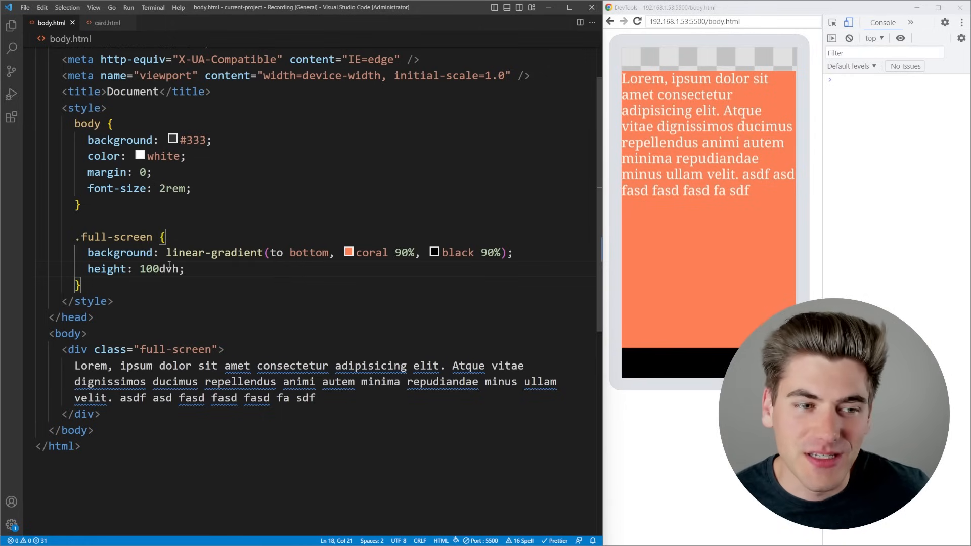
double_click(157, 269)
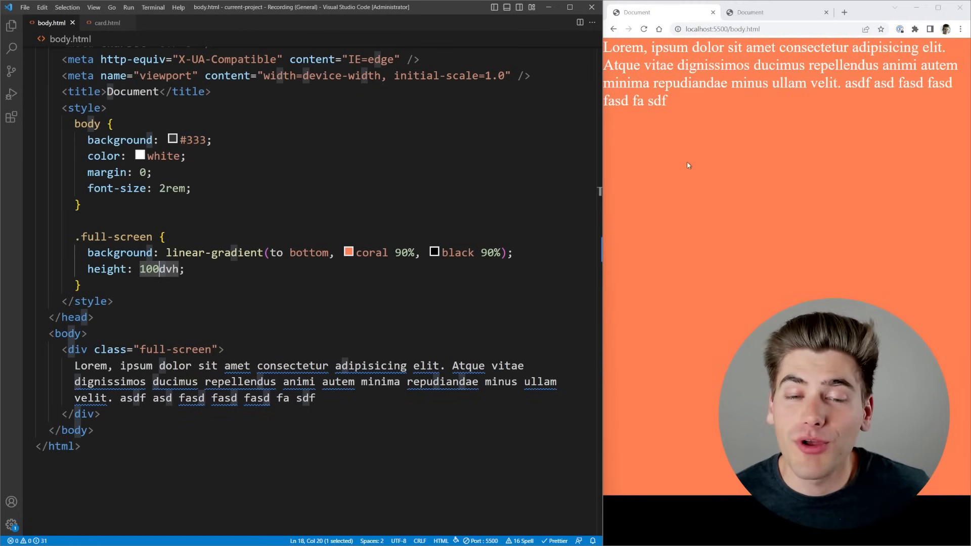
Reselect the height number, then close the body.html preview tab.
click(141, 269)
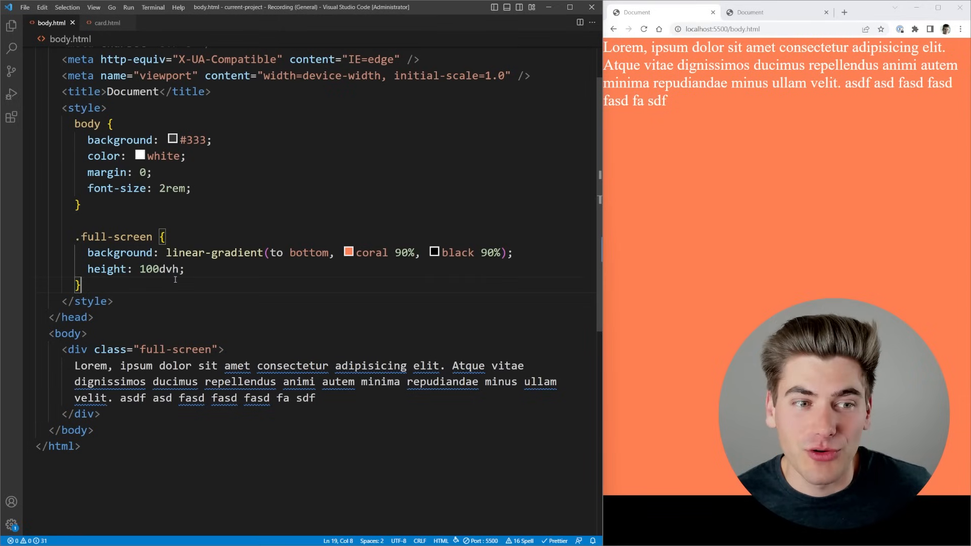
double_click(149, 268)
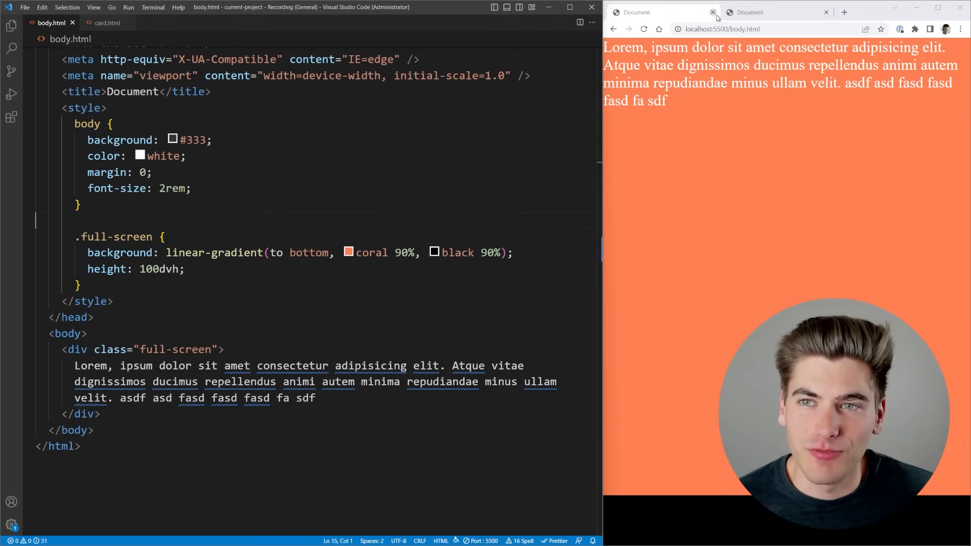
click(713, 11)
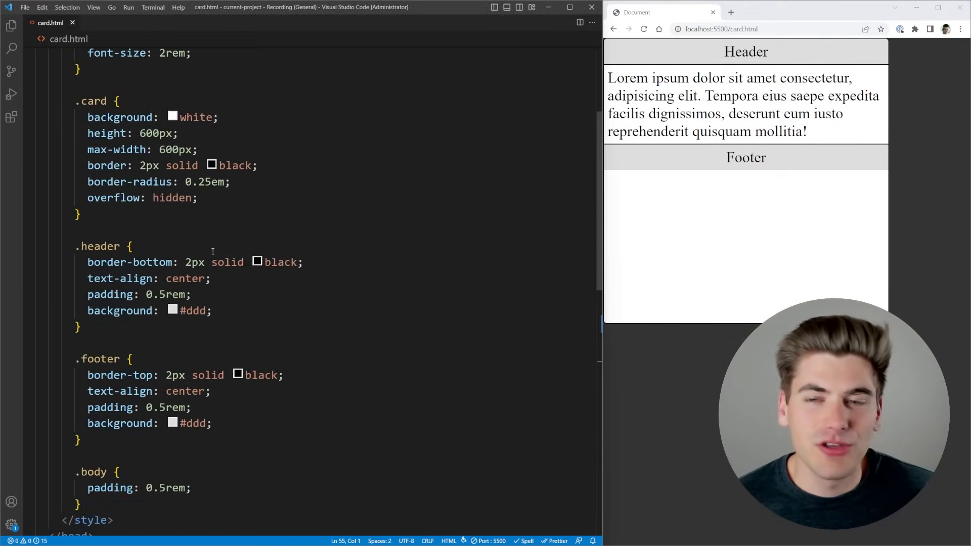
scroll(down, 3)
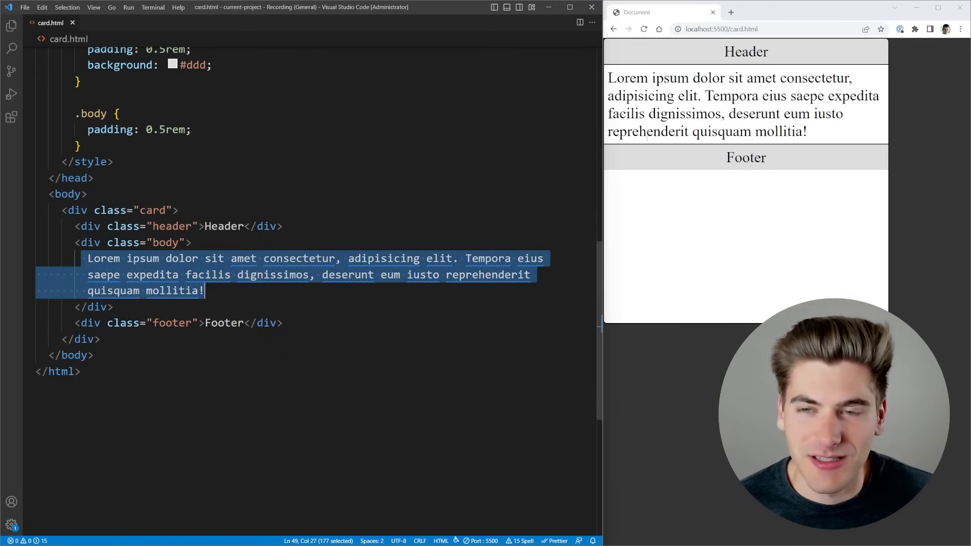
mouse_move(778, 49)
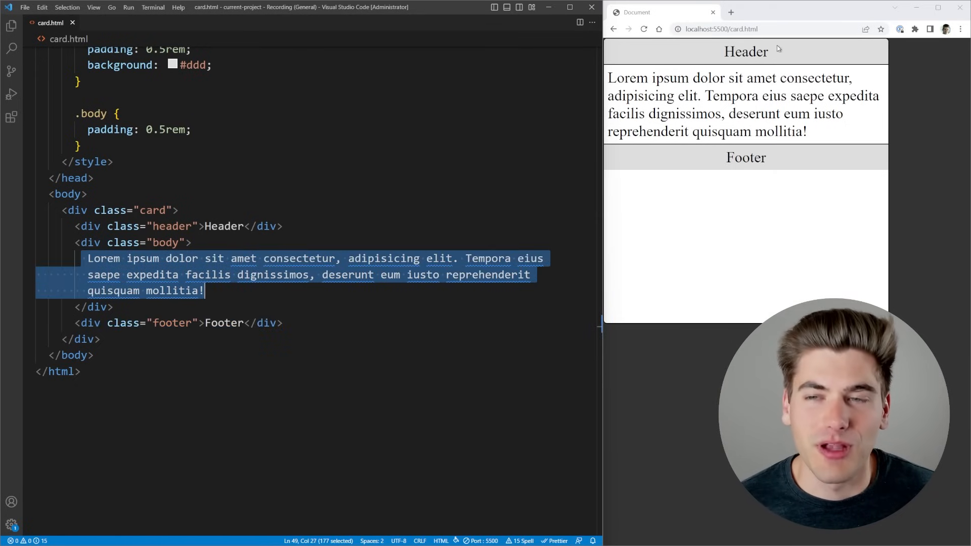
scroll(up, 3)
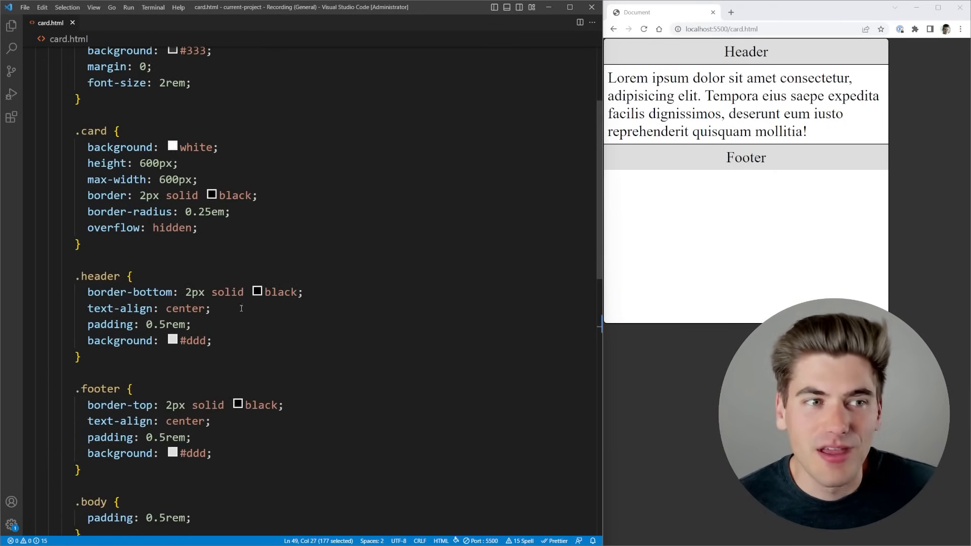
scroll(down, 3)
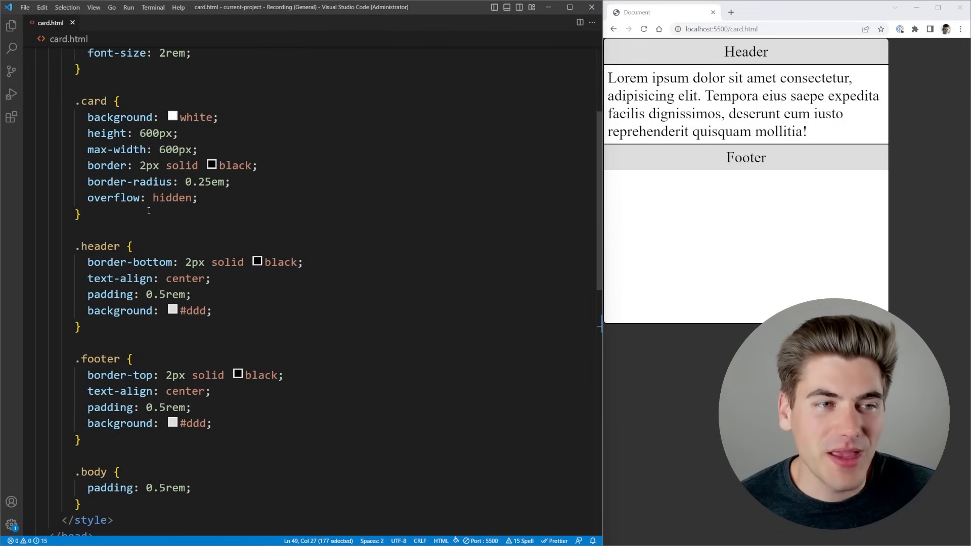
click(89, 133)
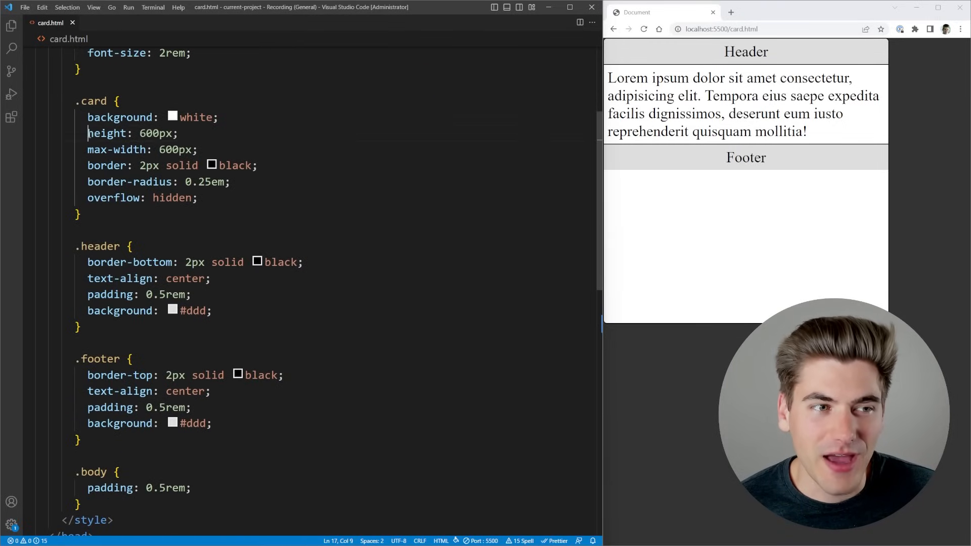
triple_click(132, 133)
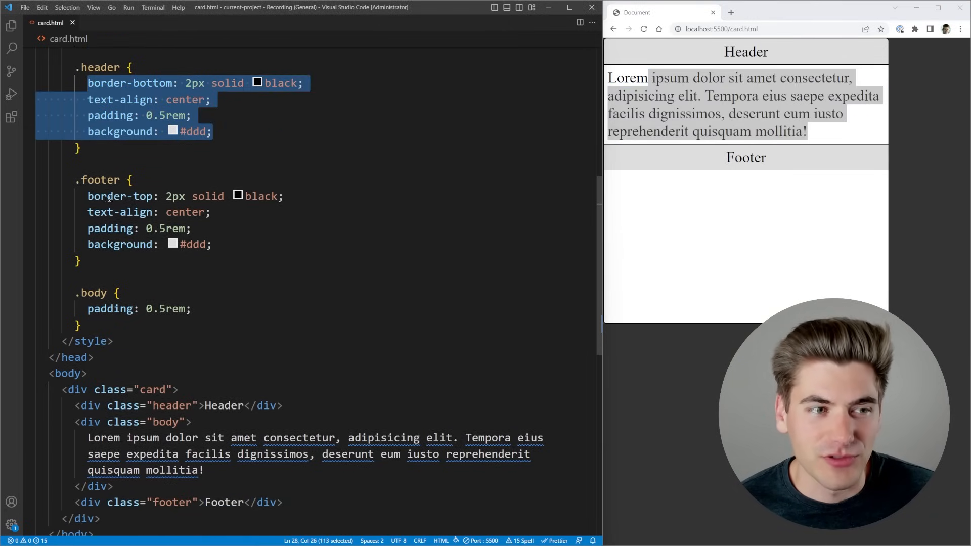
scroll(down, 3)
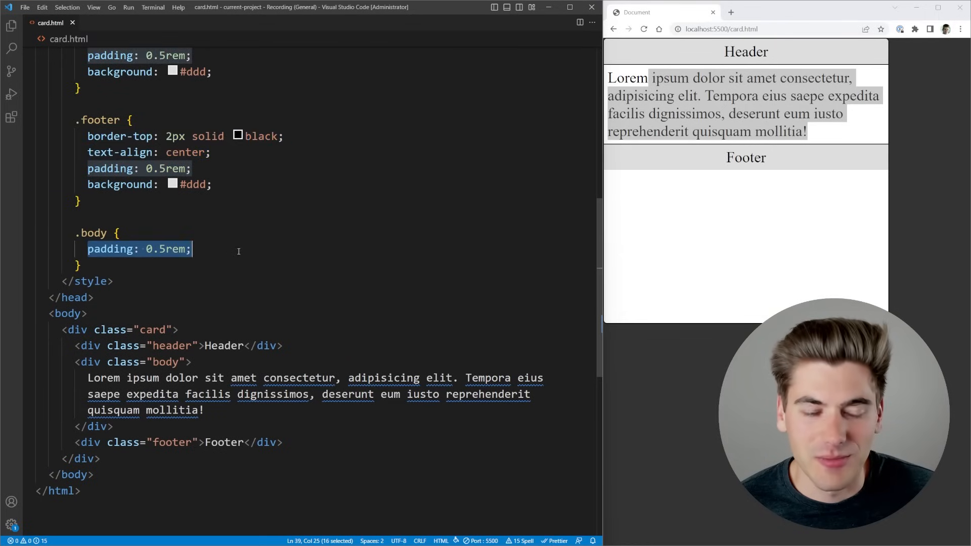
click(376, 279)
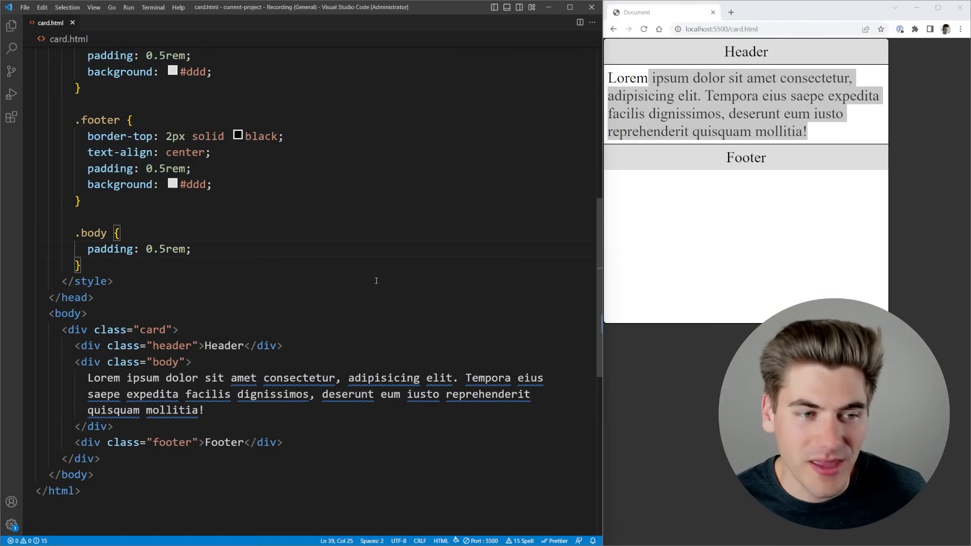
text(height: 10)
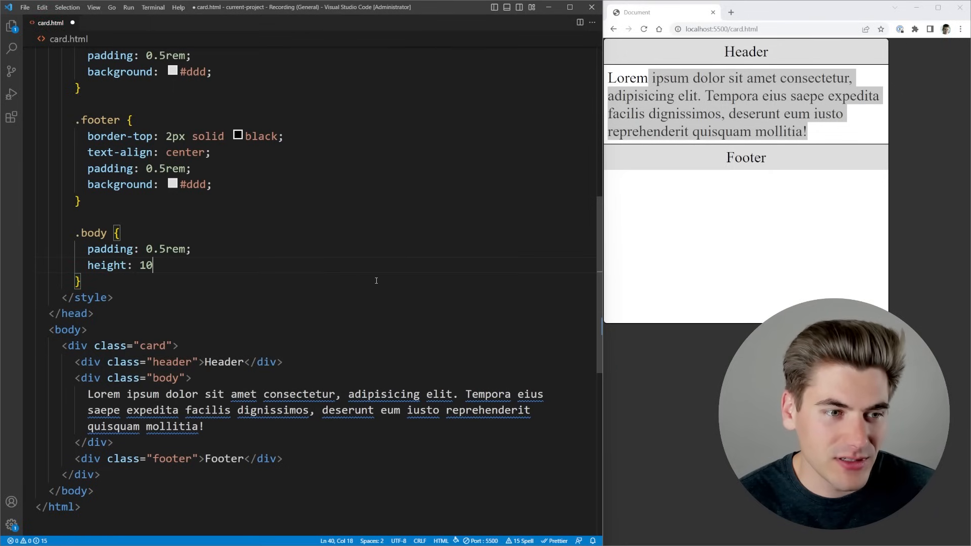
text(0%;)
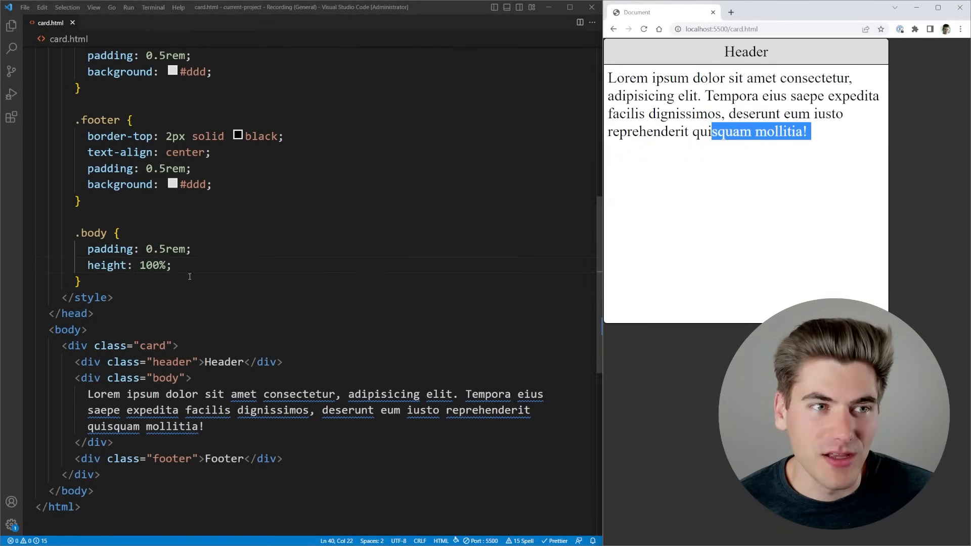
scroll(up, 3)
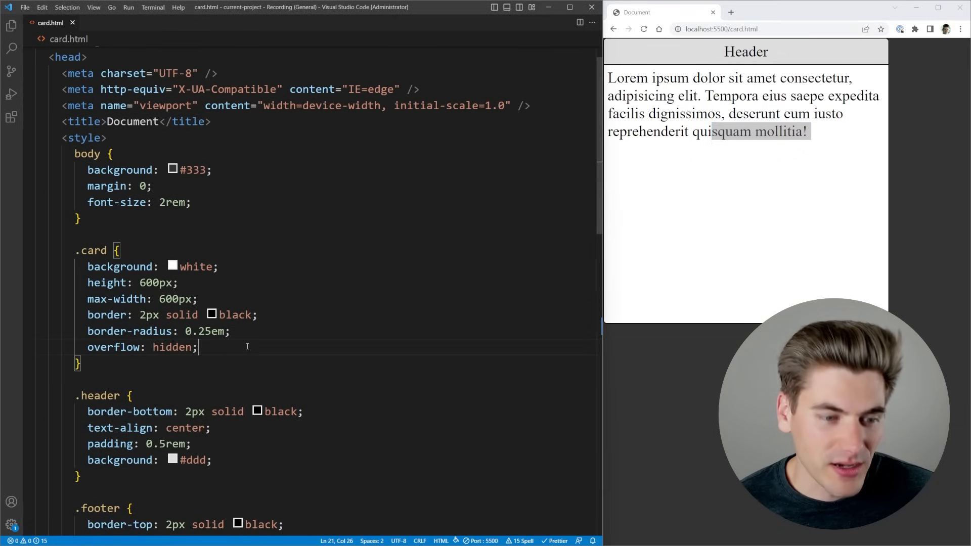
key(ctrl+/)
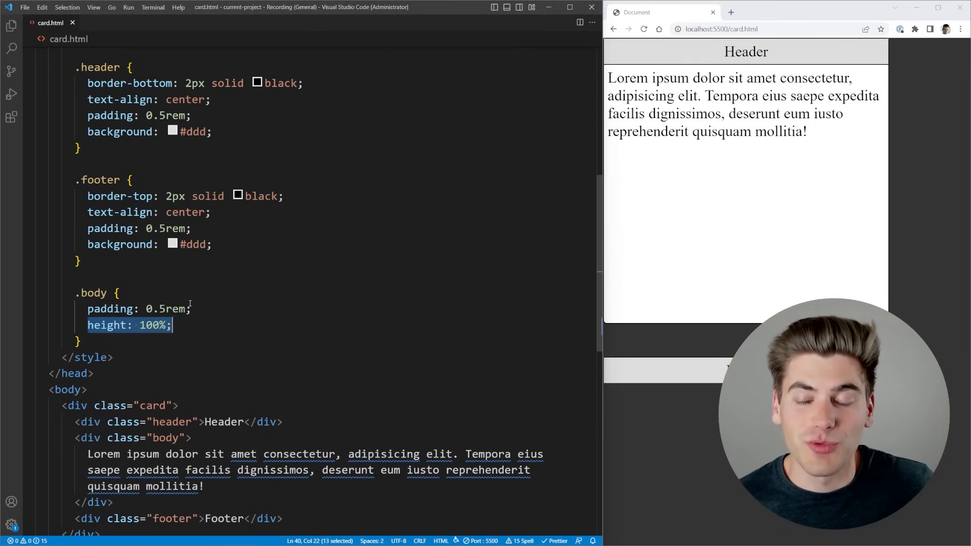
scroll(up, 3)
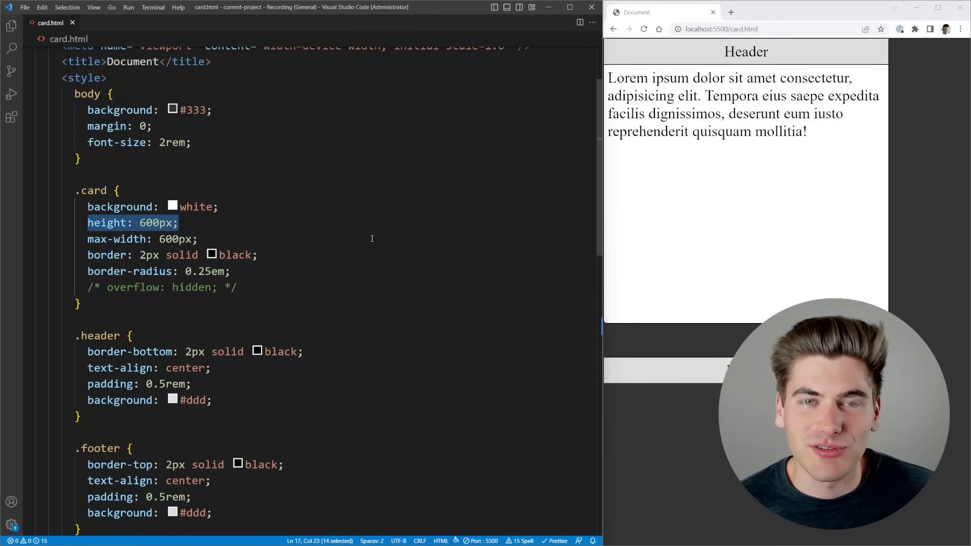
scroll(down, 3)
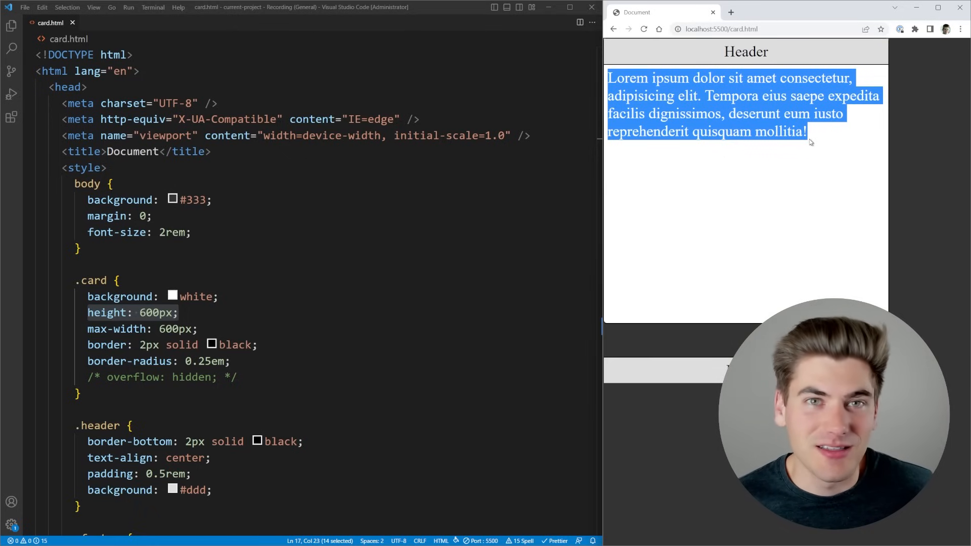
double_click(746, 51)
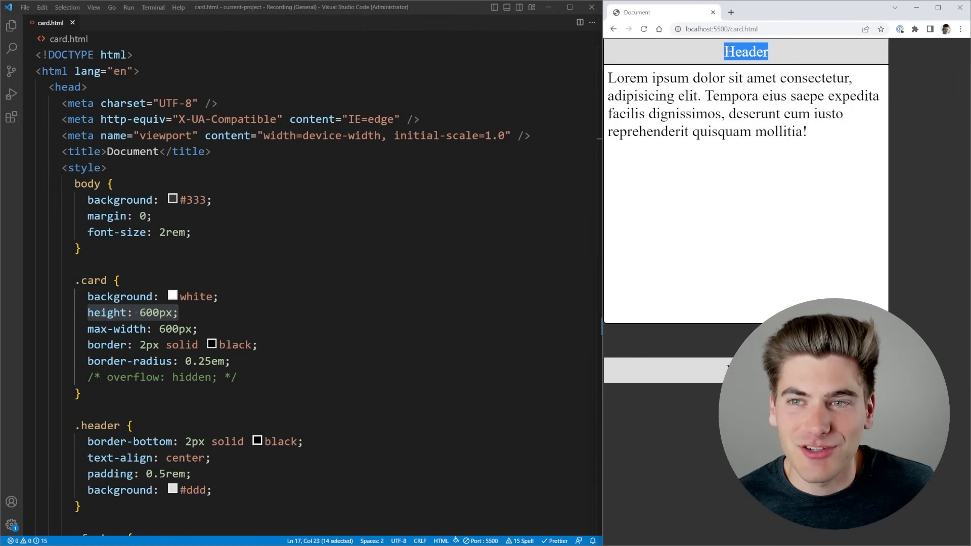
click(780, 233)
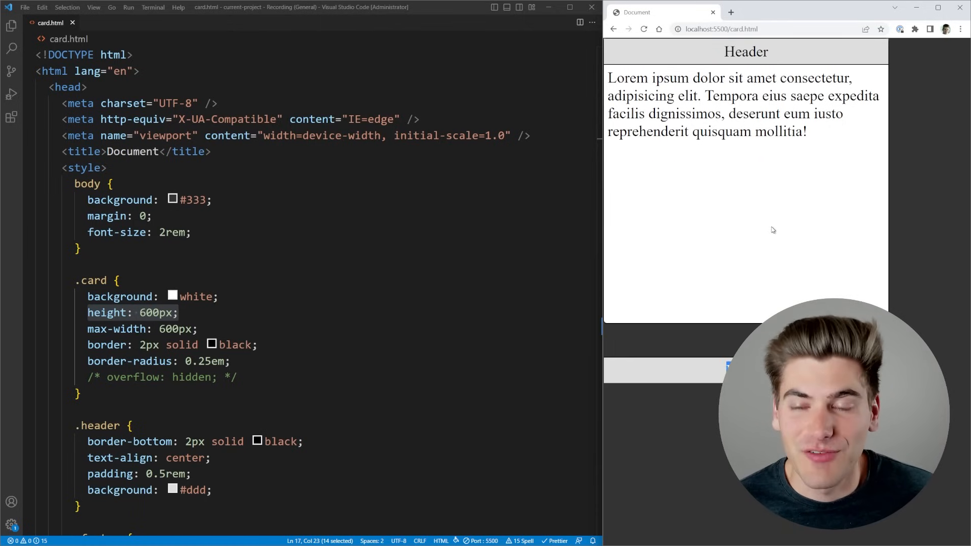
scroll(down, 3)
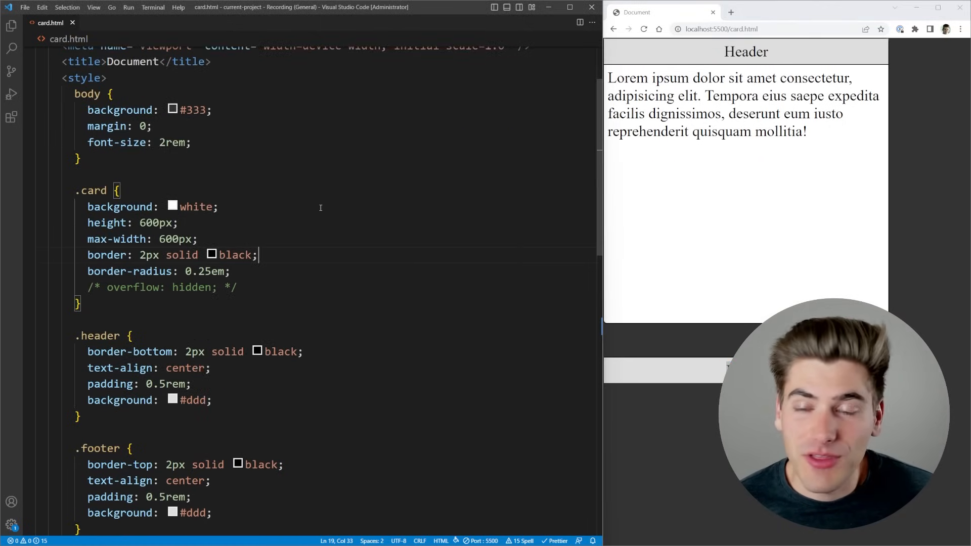
Change the .card's height to min-height: 600px and inspect the .body rule's height: 100%.
double_click(106, 223)
text(min-)
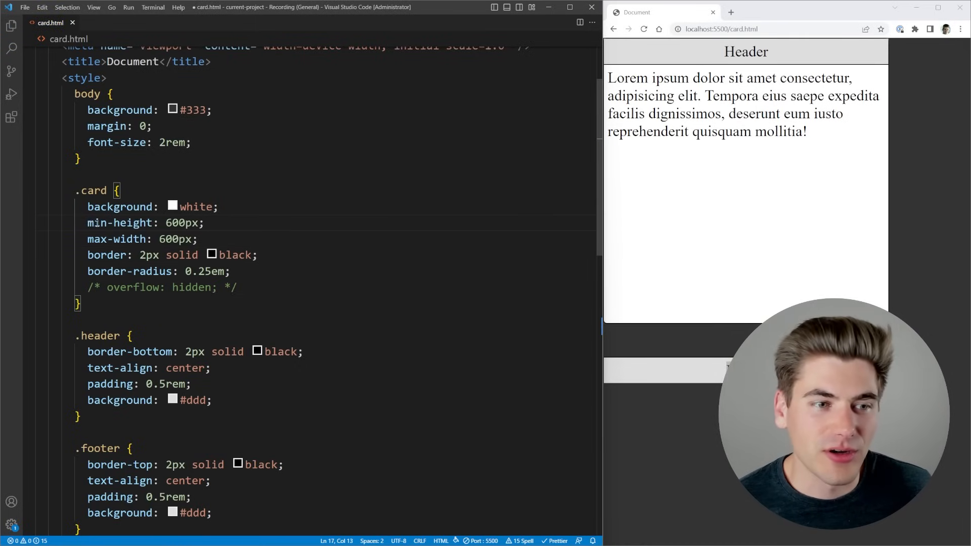
scroll(down, 3)
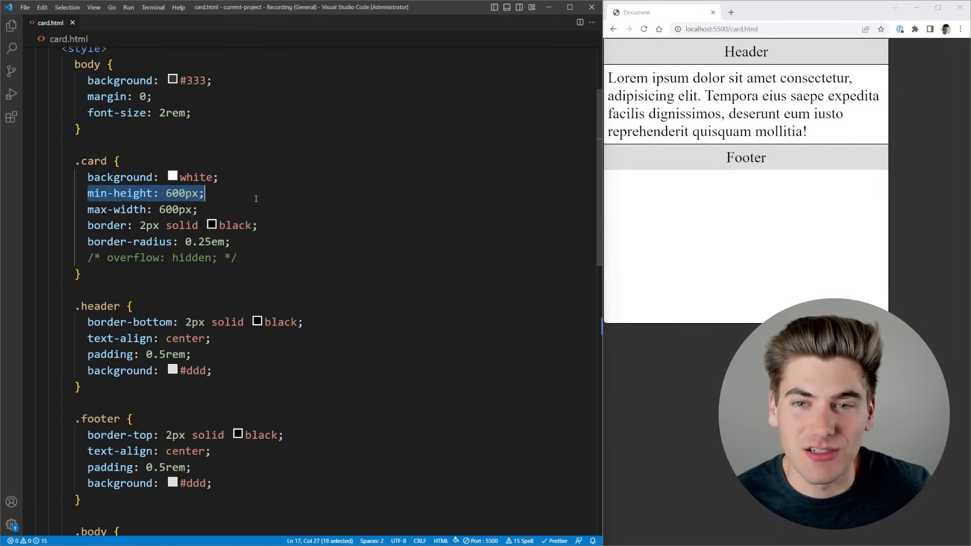
scroll(down, 3)
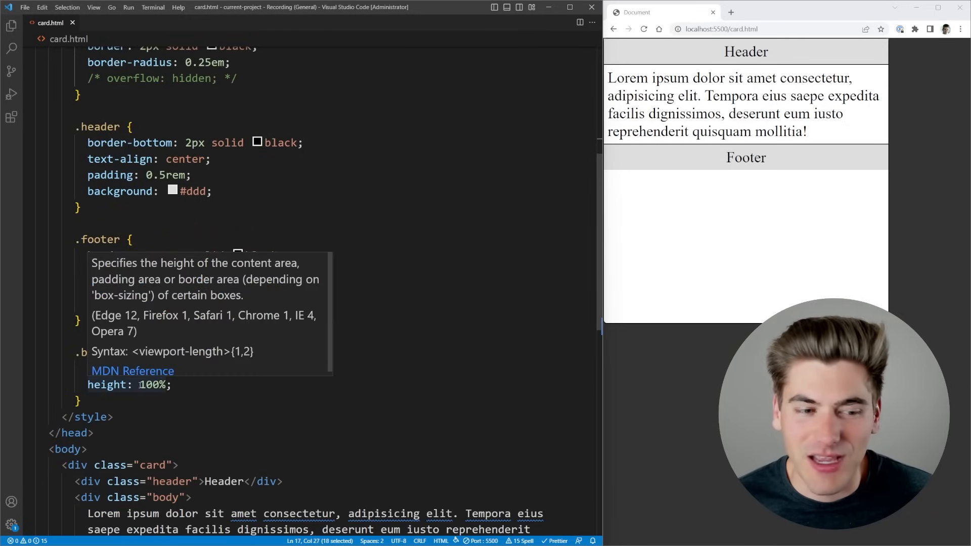
click(176, 384)
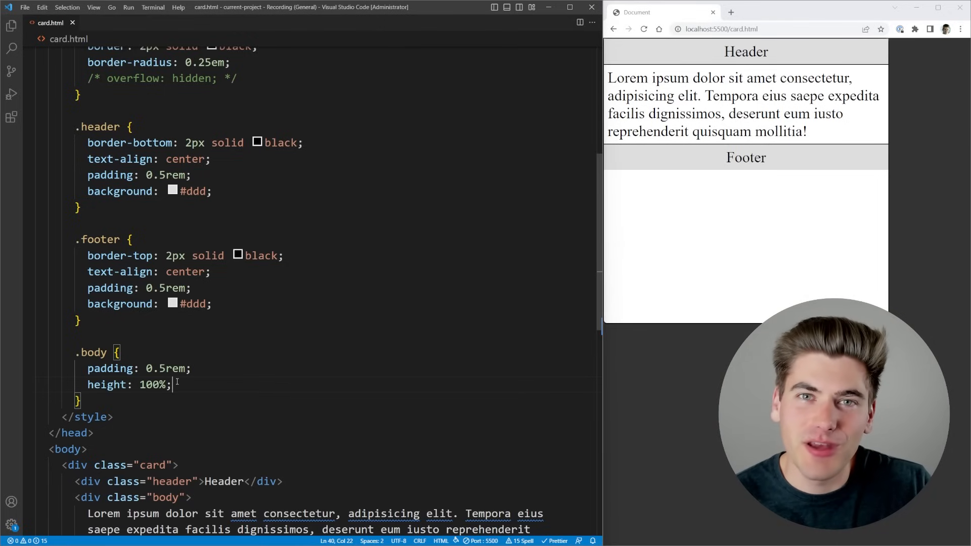
scroll(up, 3)
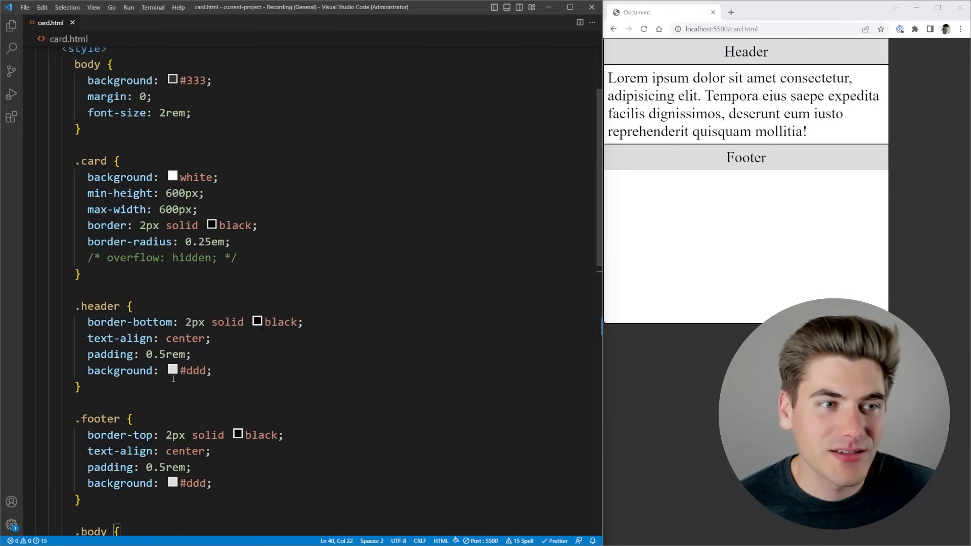
Add display: flex and flex-direction: column to the .card rule.
text(d)
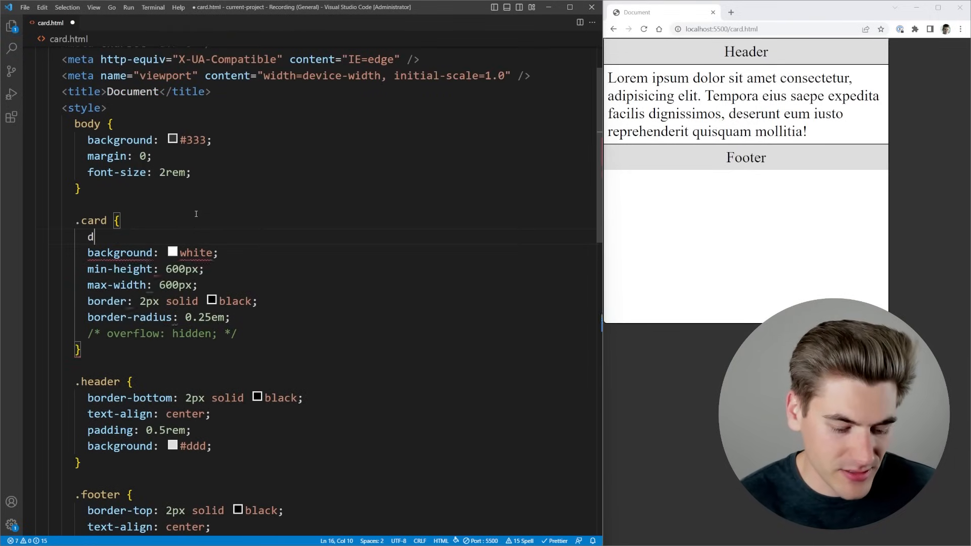
text(isplay: flex;)
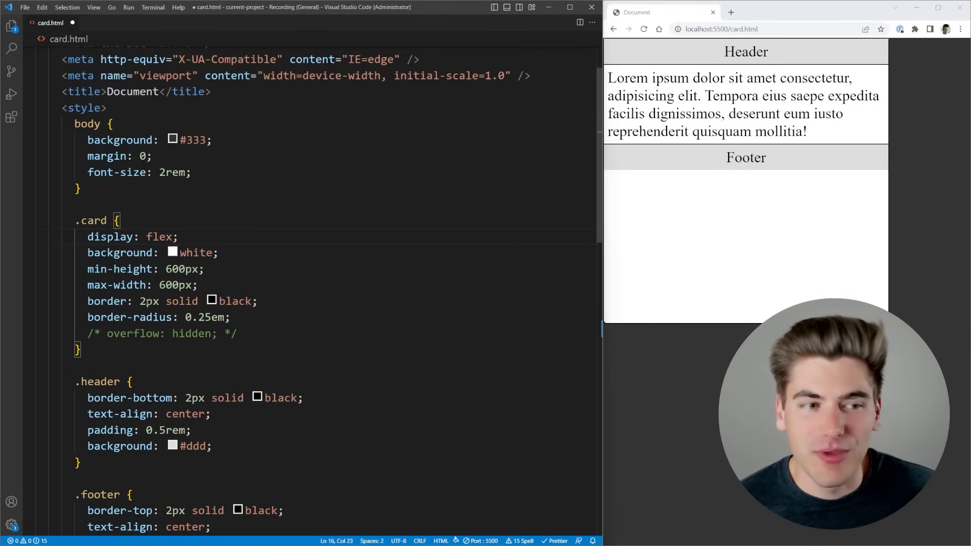
click(204, 268)
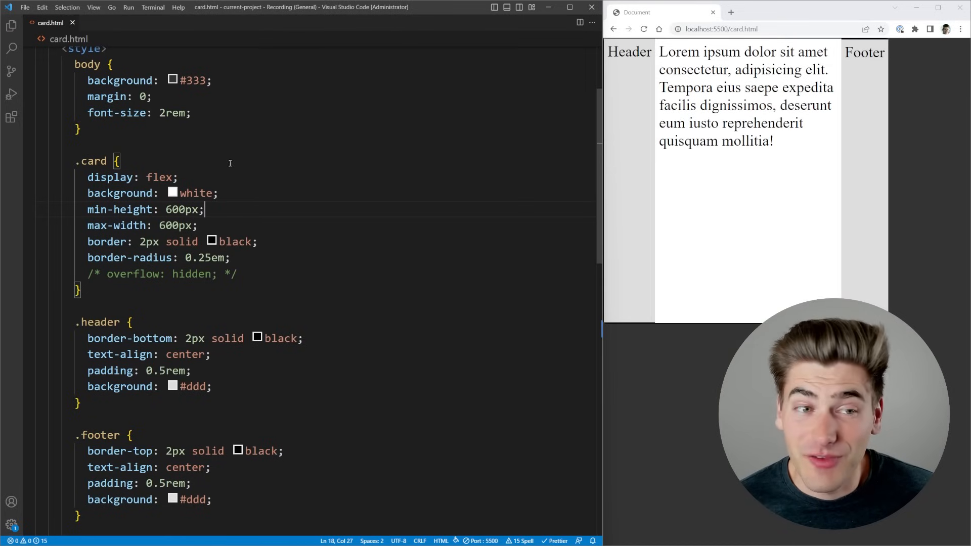
text(flex-direction: column;)
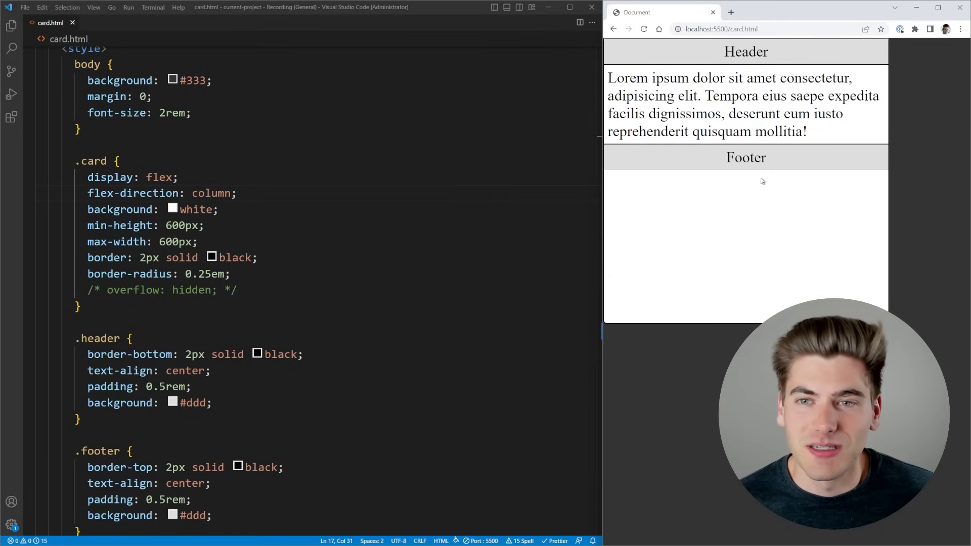
mouse_move(346, 171)
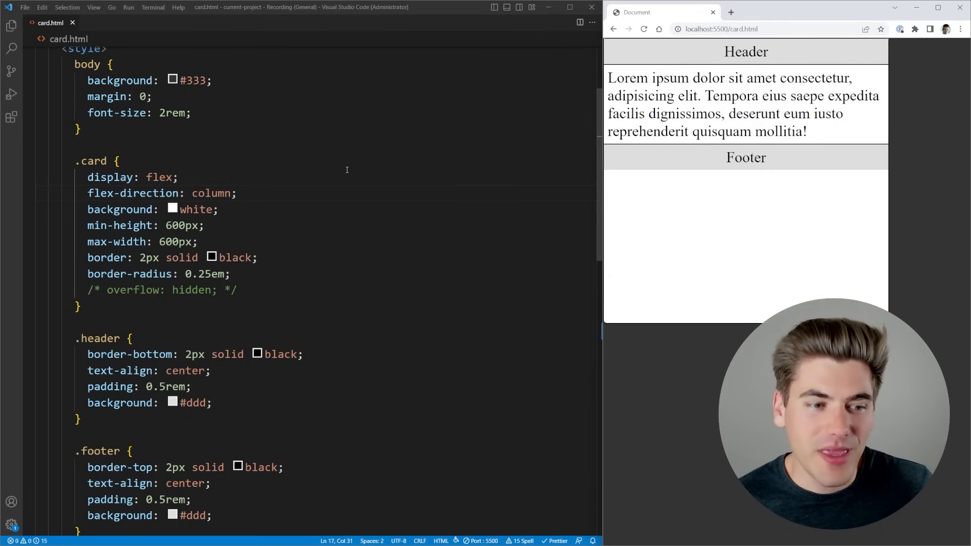
mouse_move(324, 177)
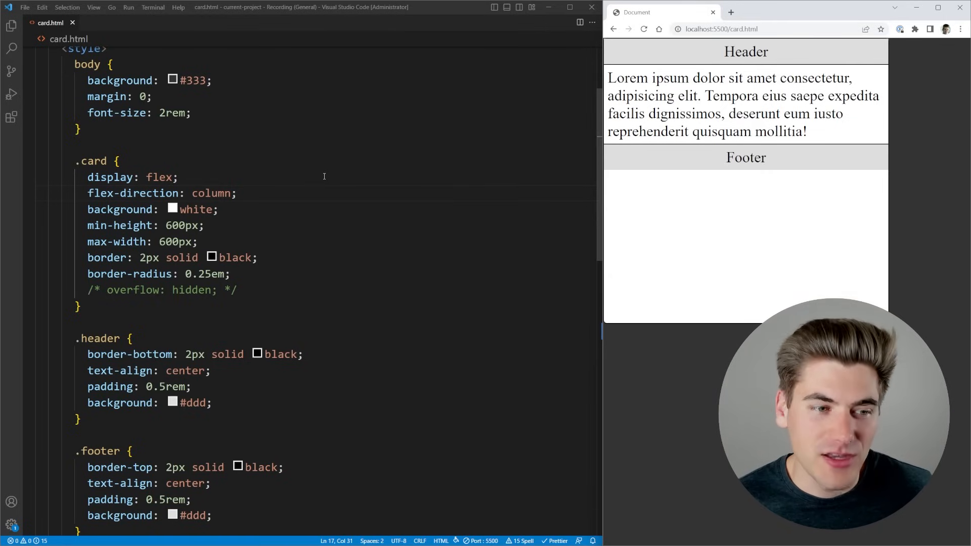
scroll(down, 3)
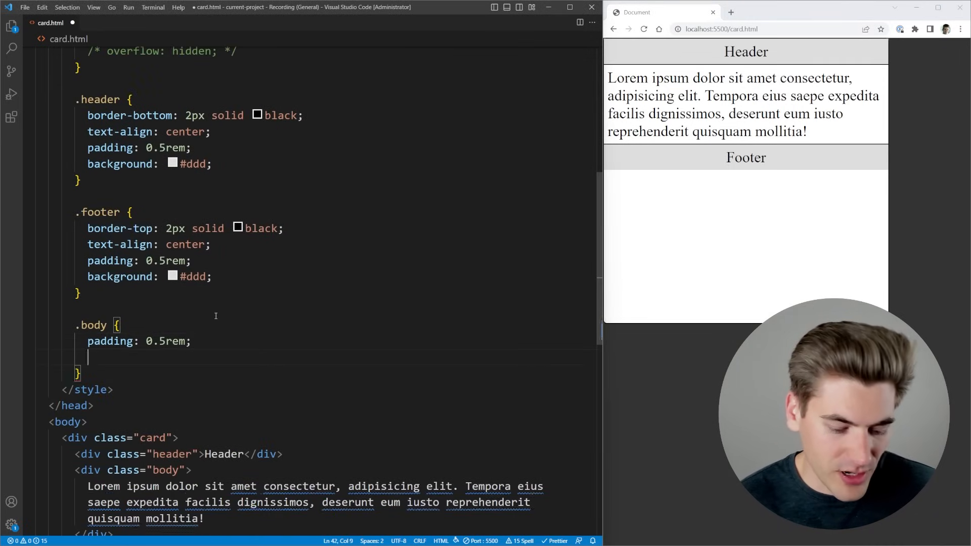
Add flex-grow: 1 to .body, save, and check the footer in the preview.
text(flex-grow: 1;)
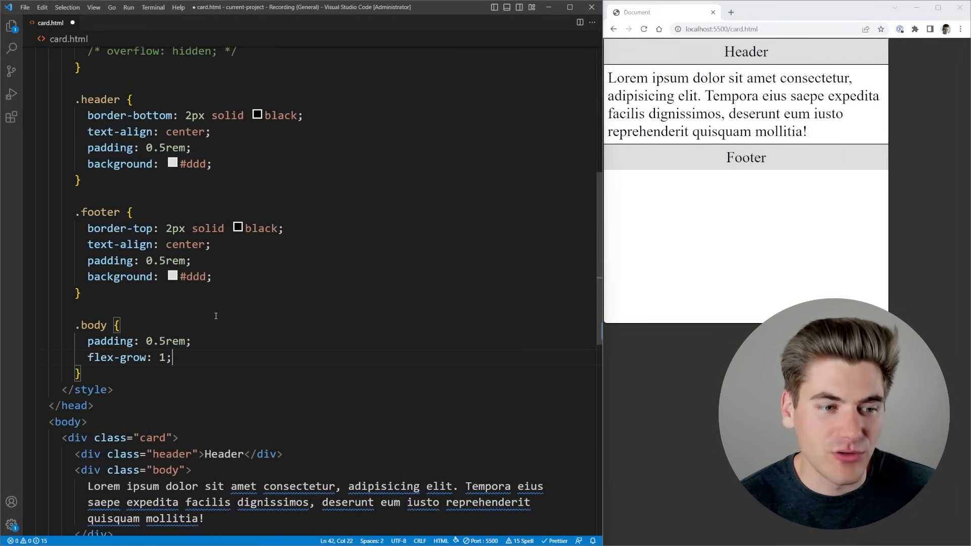
key(ctrl+s)
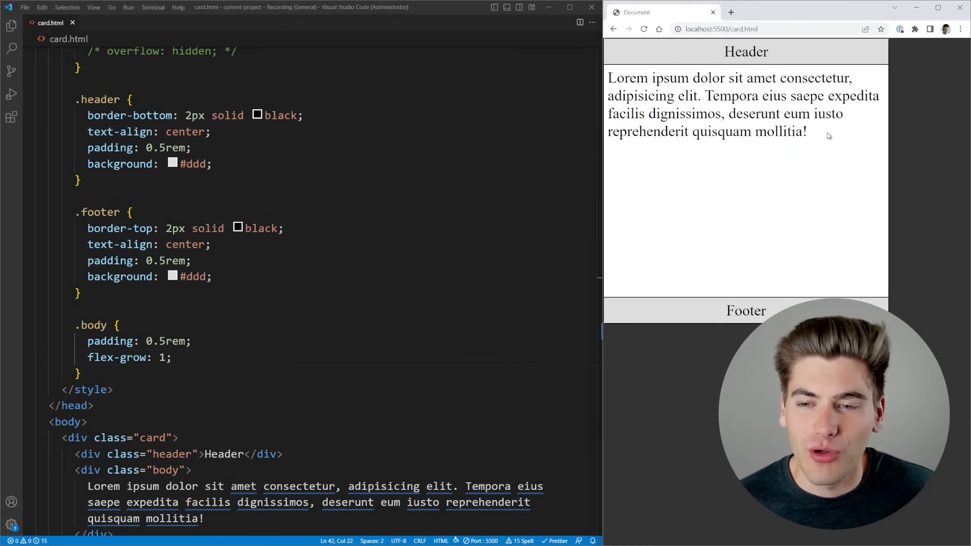
double_click(746, 310)
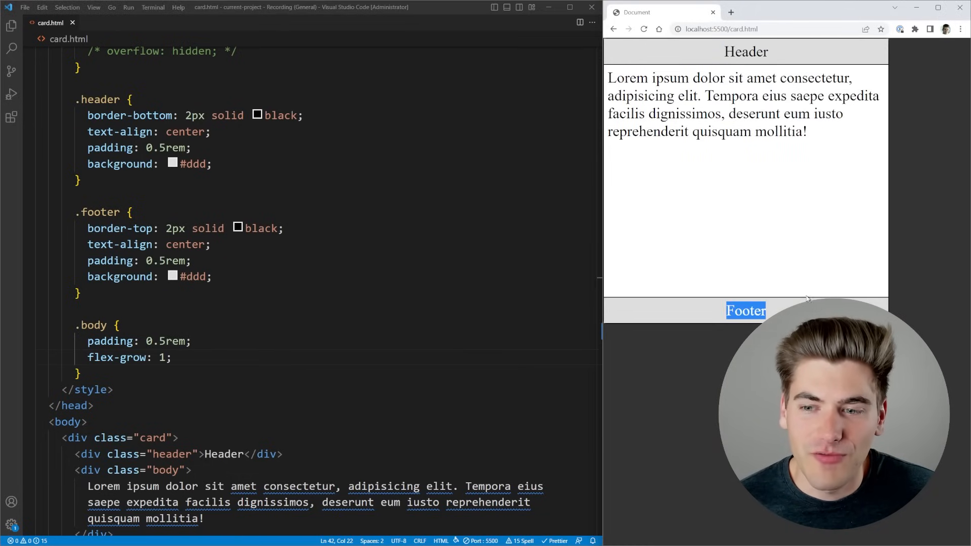
scroll(down, 3)
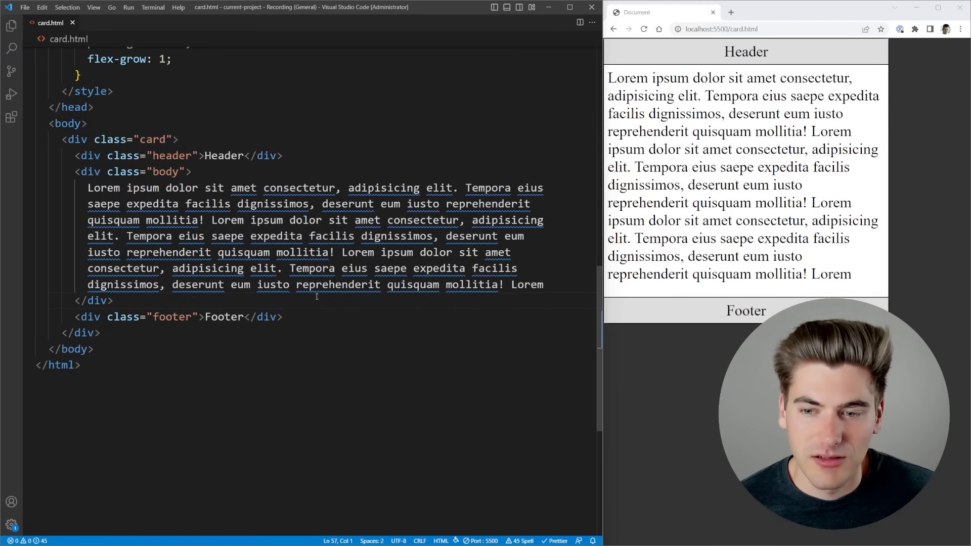
Extend the body text with 'mollitia! Lorem ipsum dolor sit amet consectetur, adipisicing elit.'.
text(mollitia! Lorem ipsum dolor sit amet consectetur, adipisicing elit.)
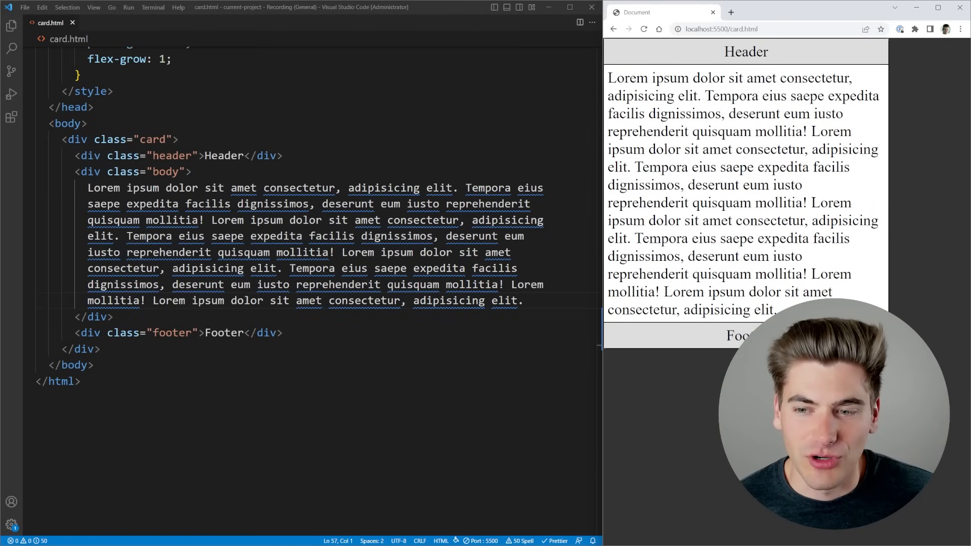
double_click(746, 51)
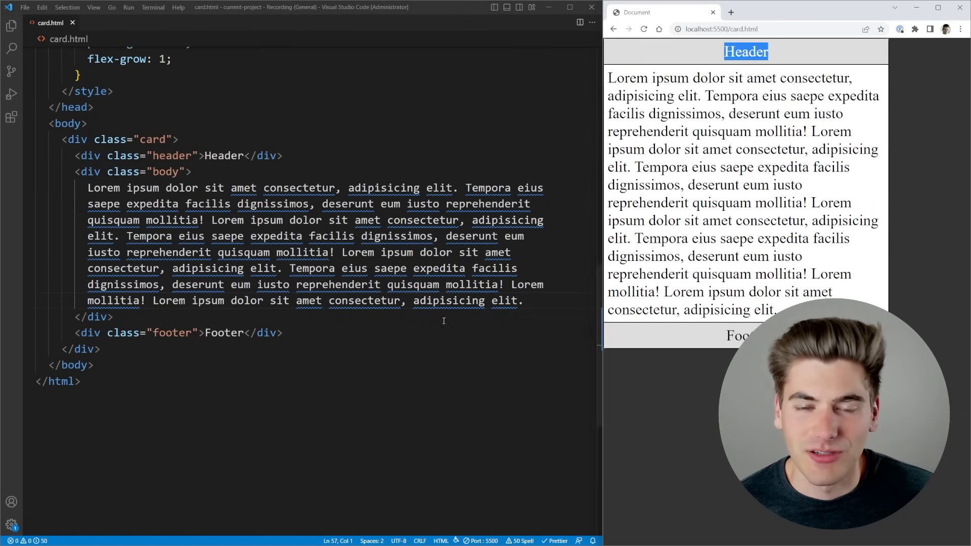
scroll(up, 3)
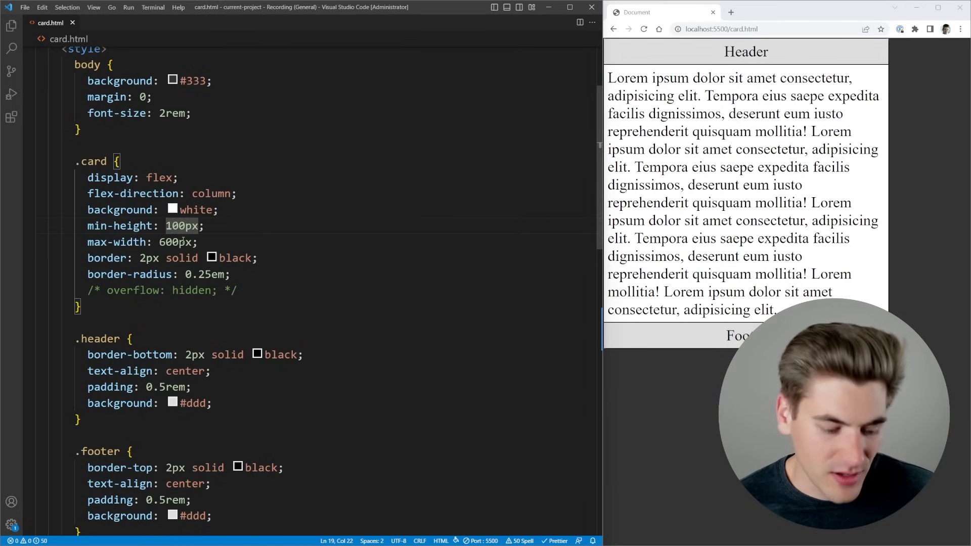
Trim the body div's lorem ipsum so the footer rests at the bottom of the 600px card.
scroll(down, 3)
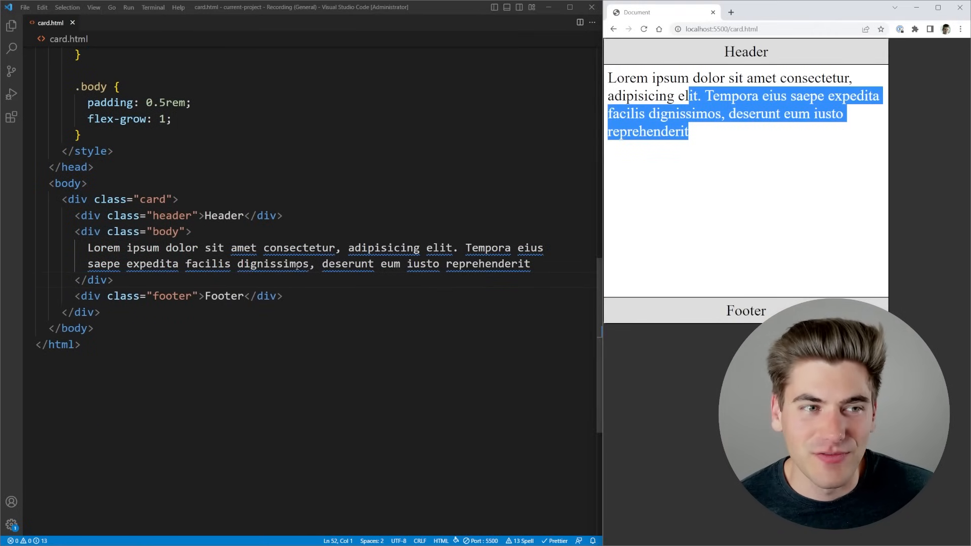
scroll(up, 3)
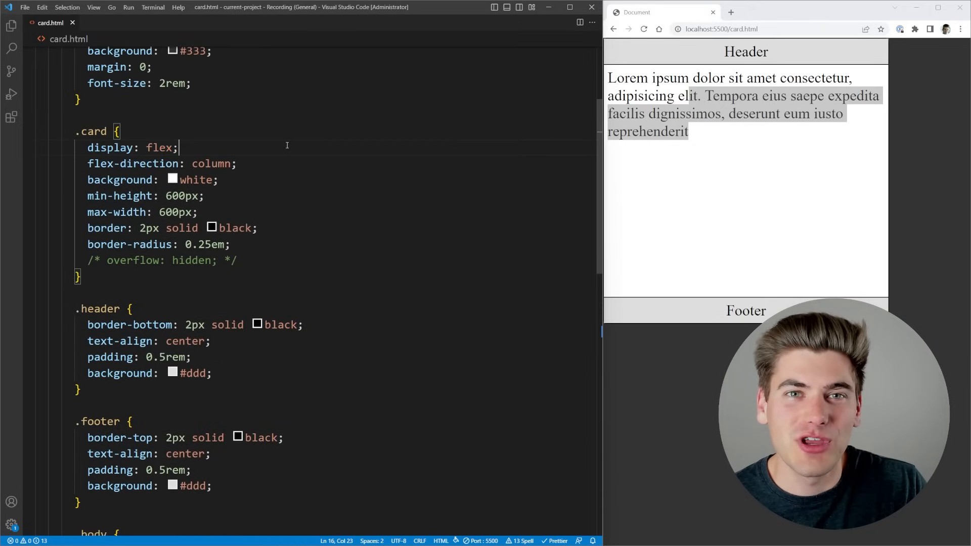
click(486, 273)
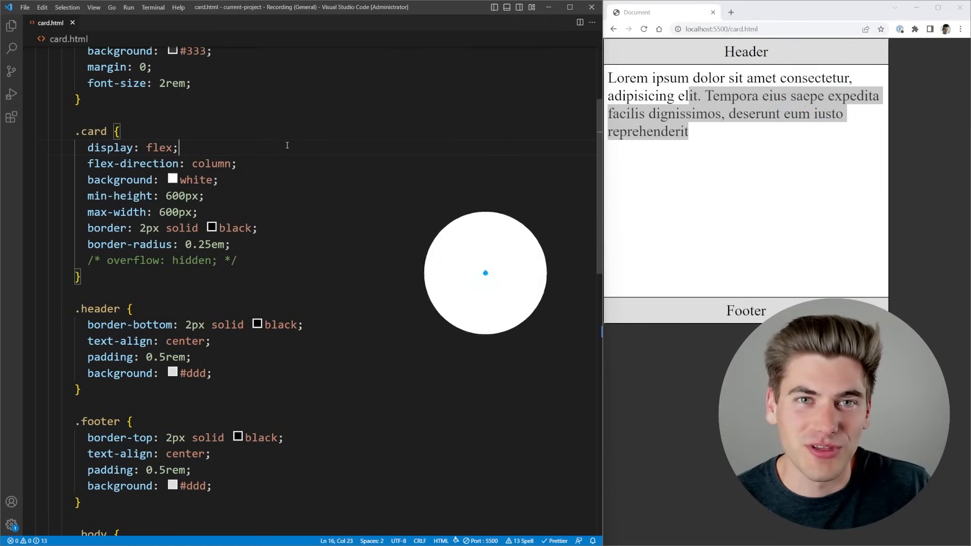